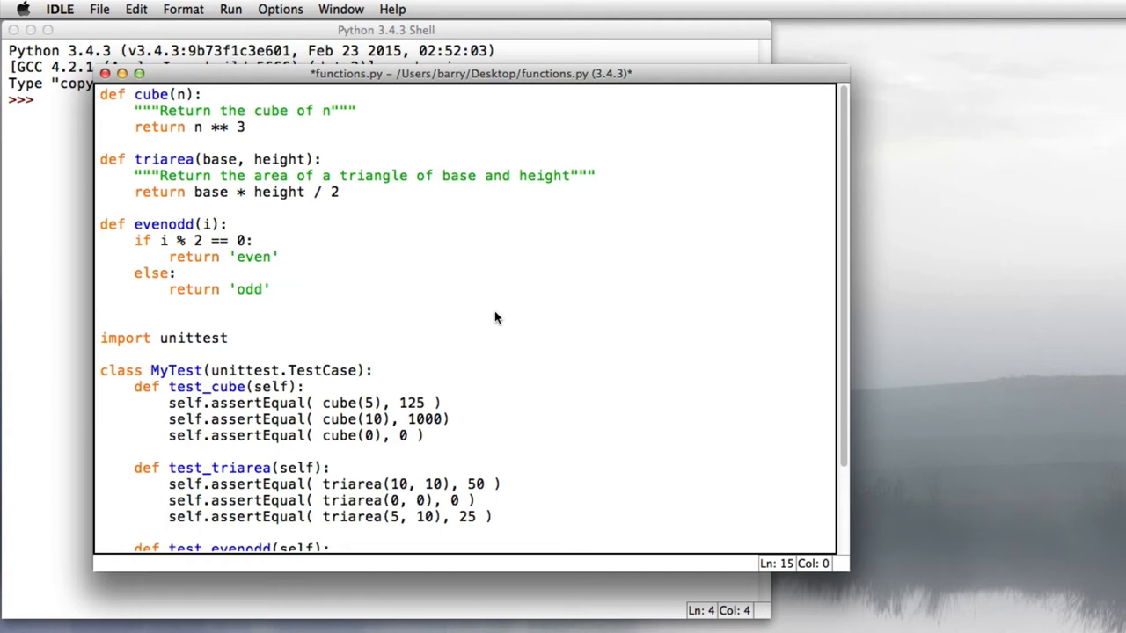
Add def odds_under(n): with the docstring "Return a list of positive odd numbers less than n".
type("def odds_u")
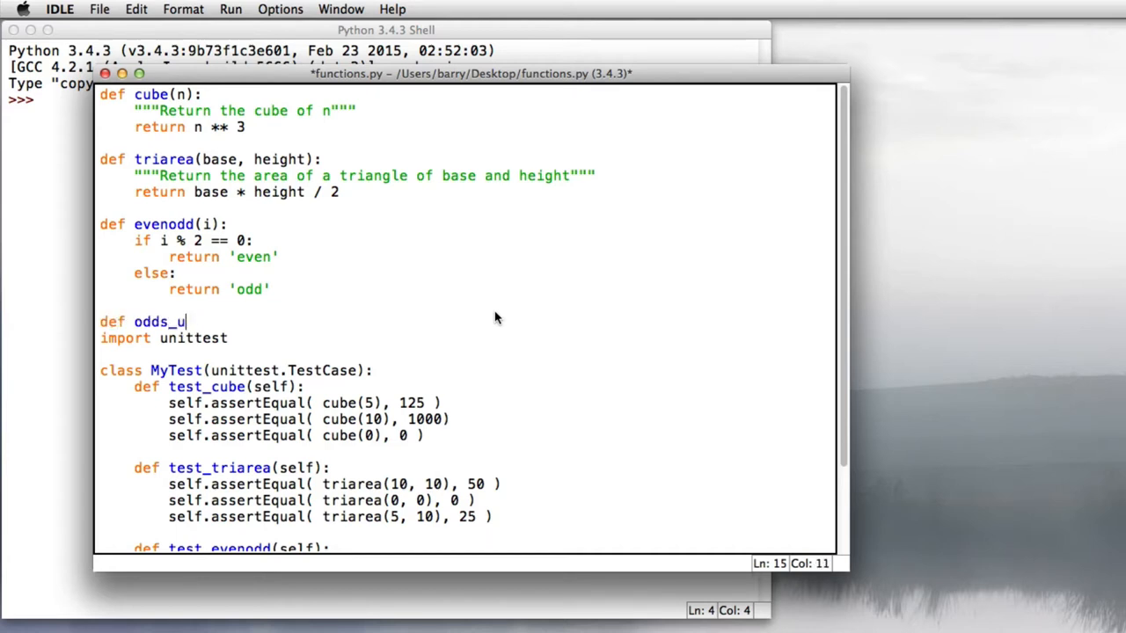
type("nder(n):")
type("\"\"\"")
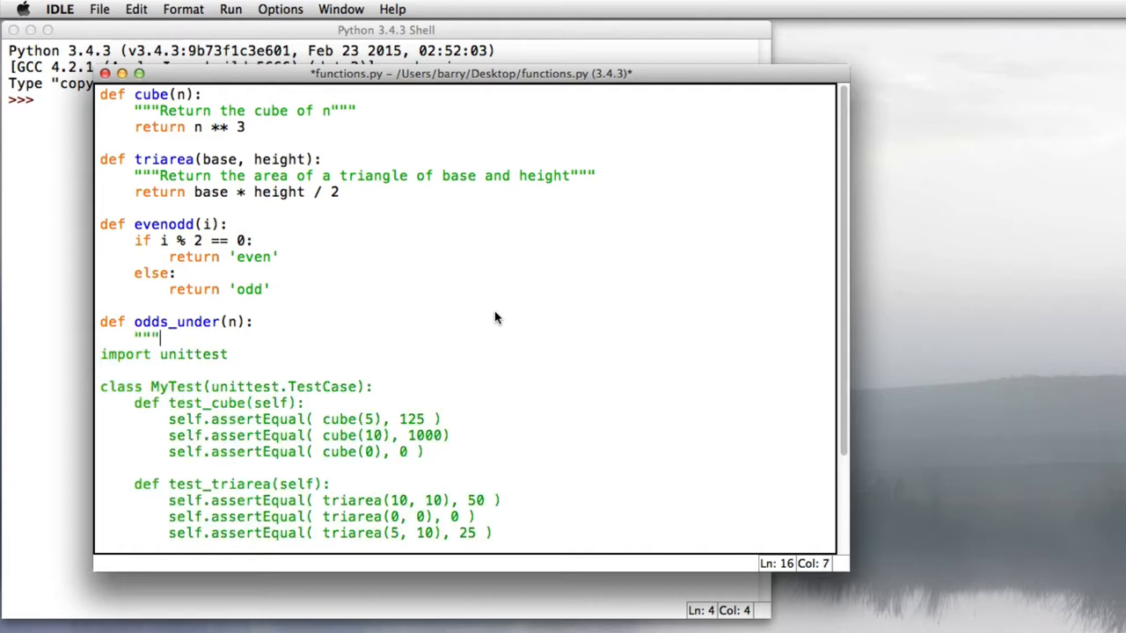
type("R")
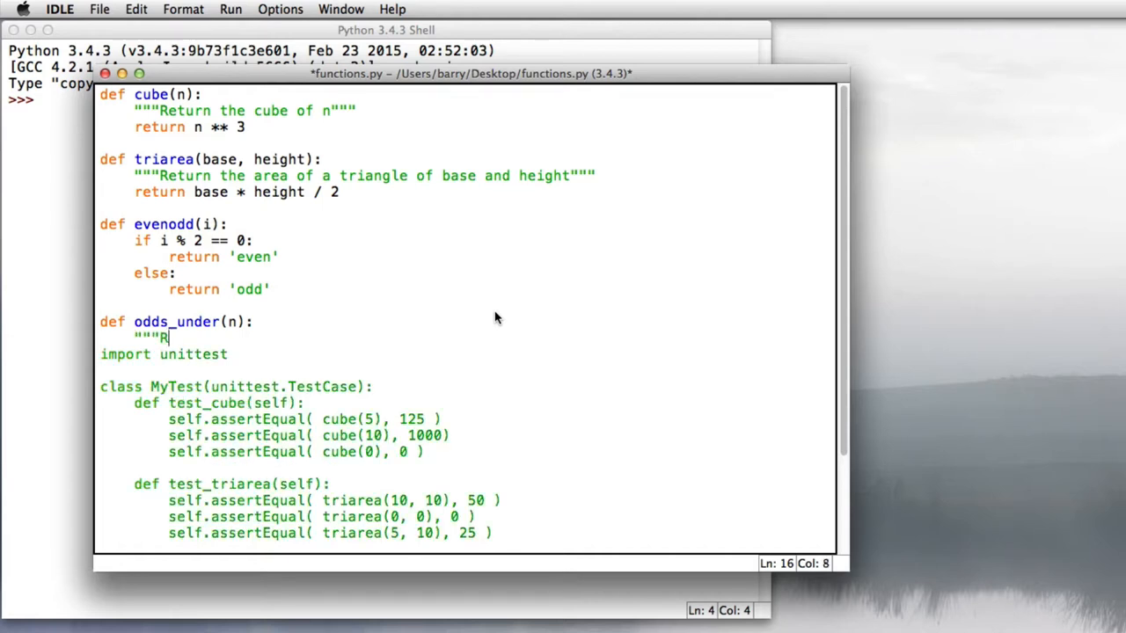
type("eturn a list of positive odd n")
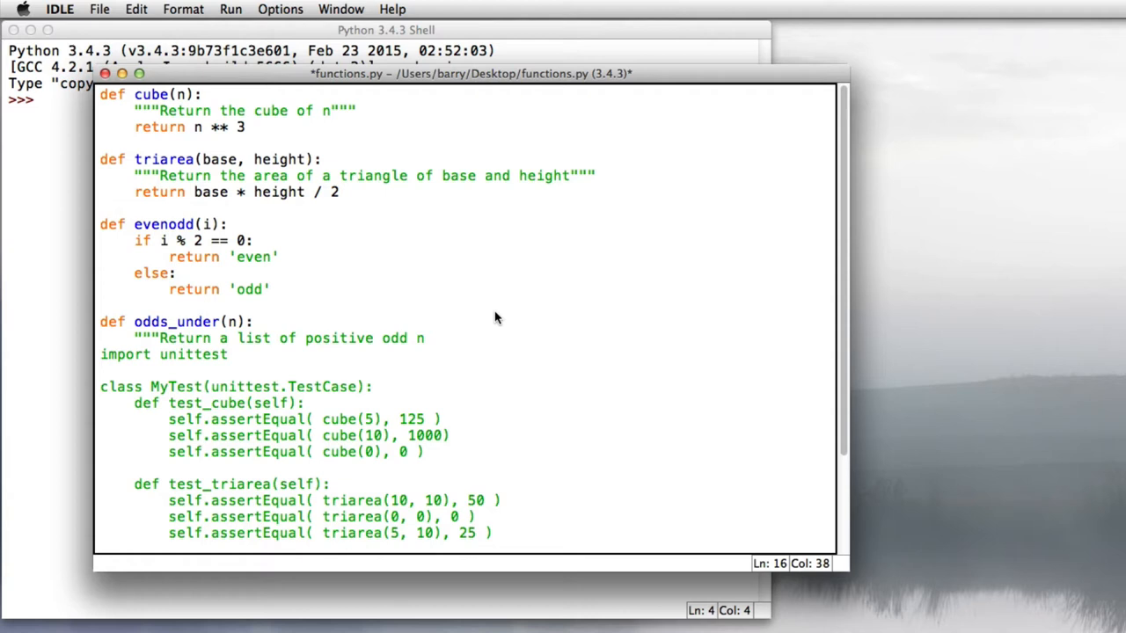
type("umbers less than n\"\"\"")
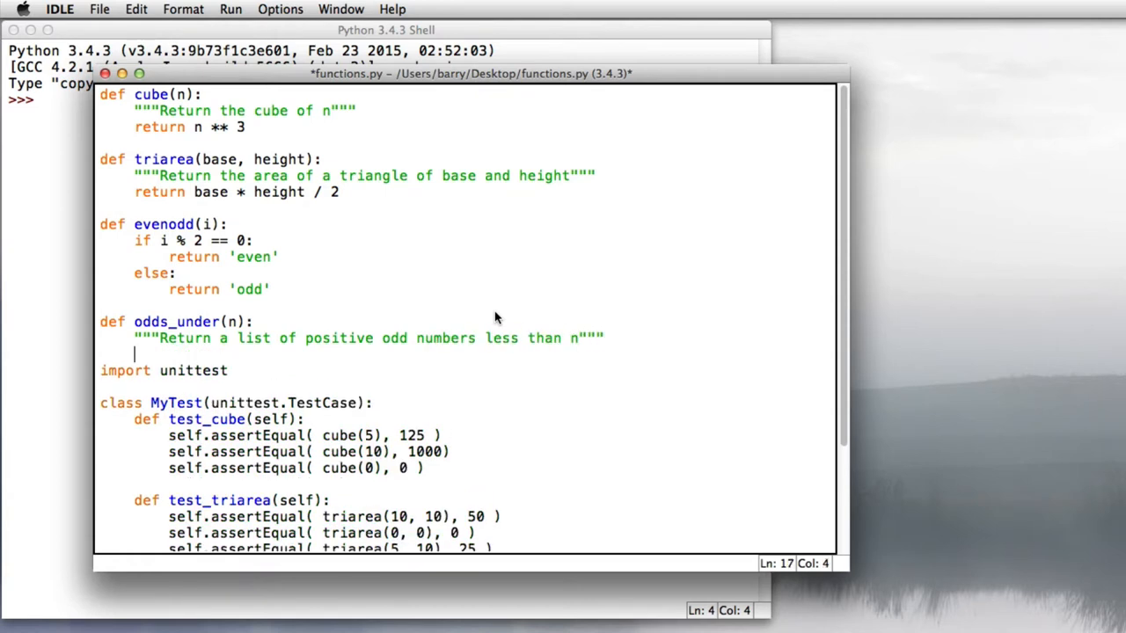
mouse_move(470, 416)
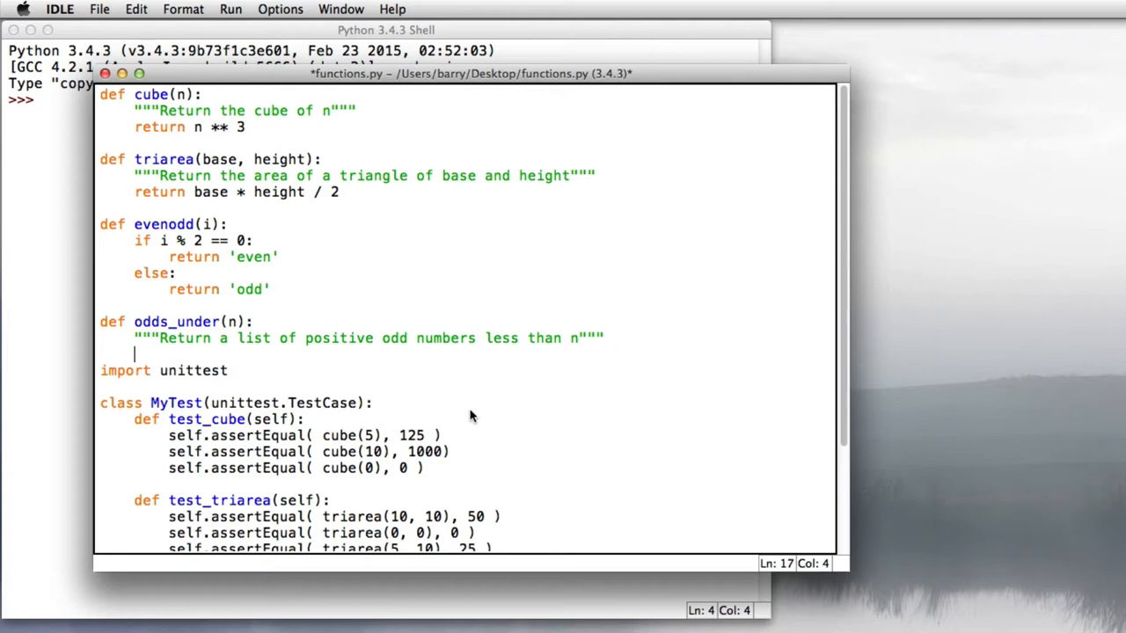
scroll("down", 3)
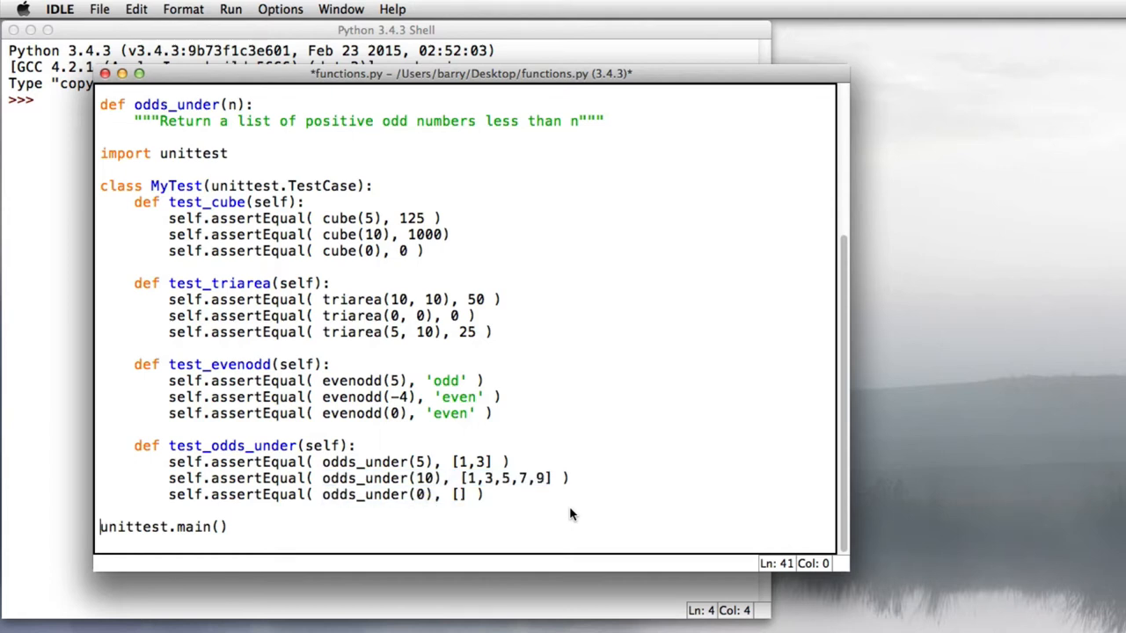
scroll("up", 3)
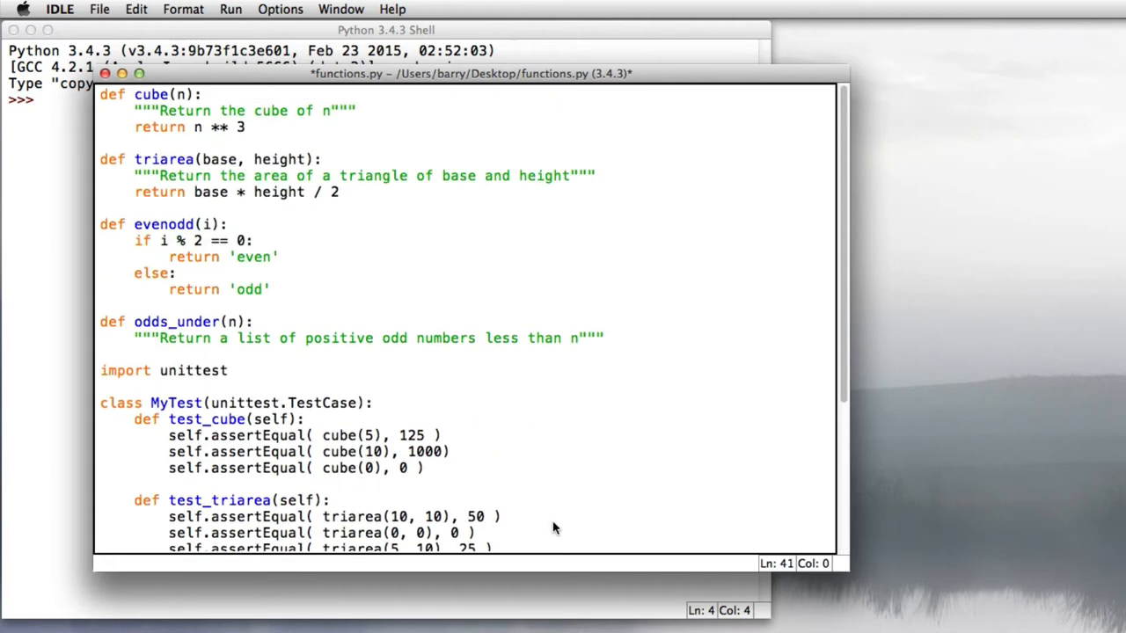
Write the odds_under body: return [ x for x in range(0, n) if x % 2 == 1 ].
left_click(134, 353)
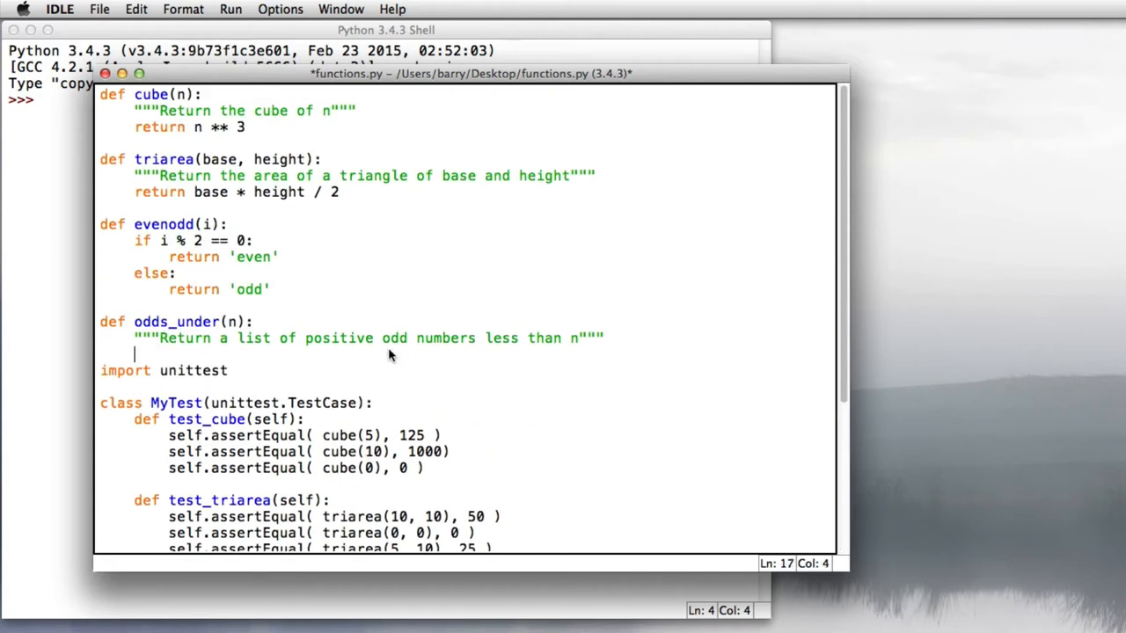
type("return [ x")
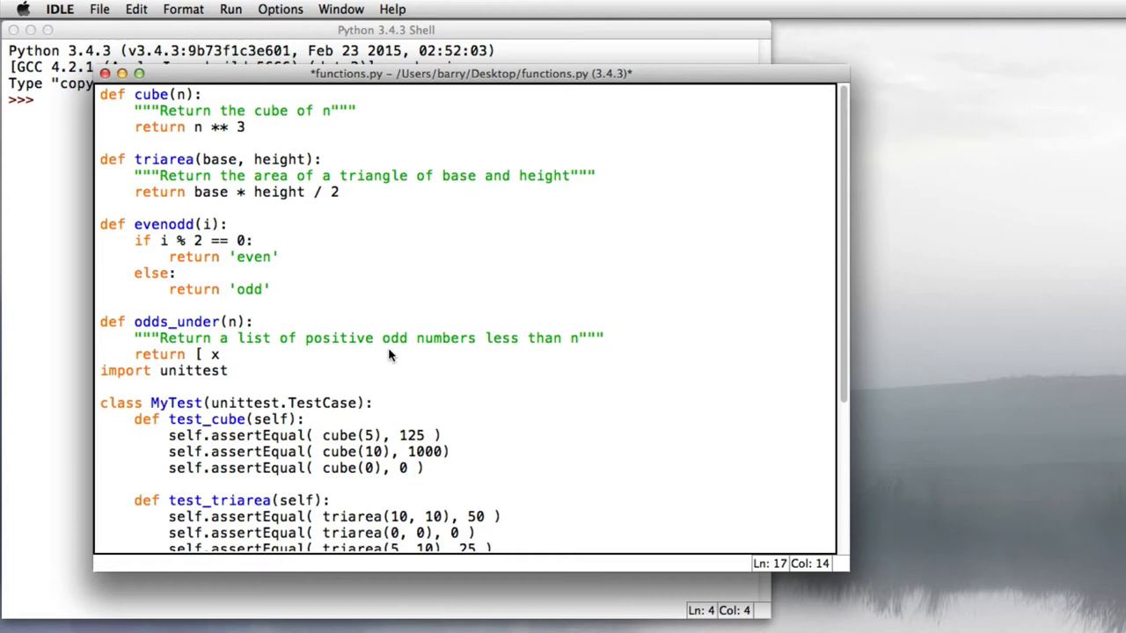
type("for x in r")
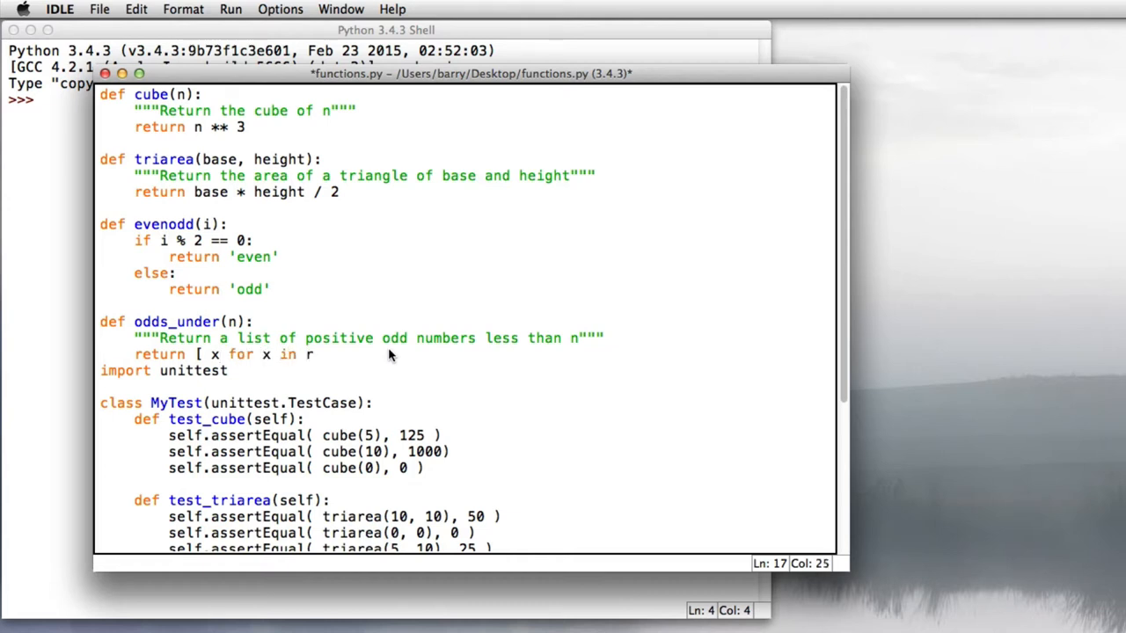
type("ange(0, n)")
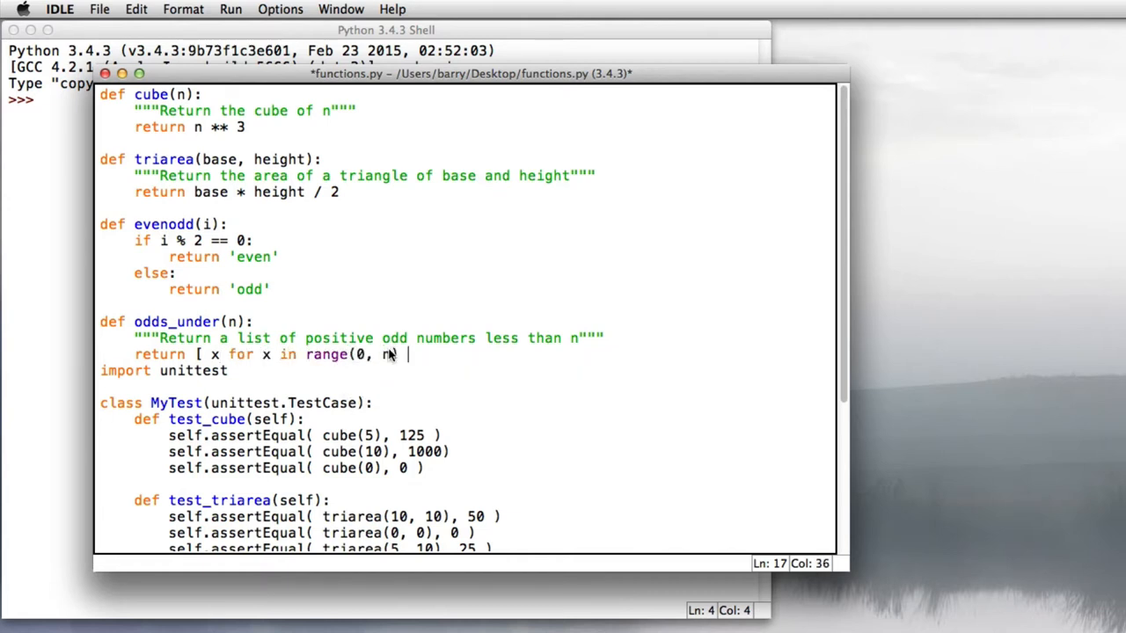
type("if x")
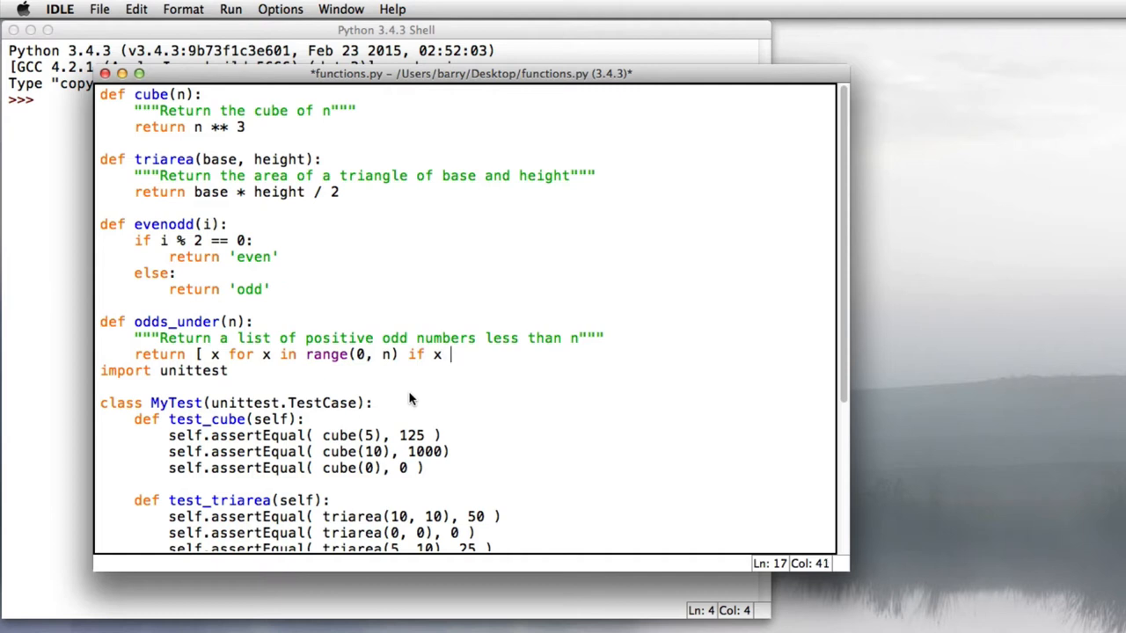
type("% 2 == 1")
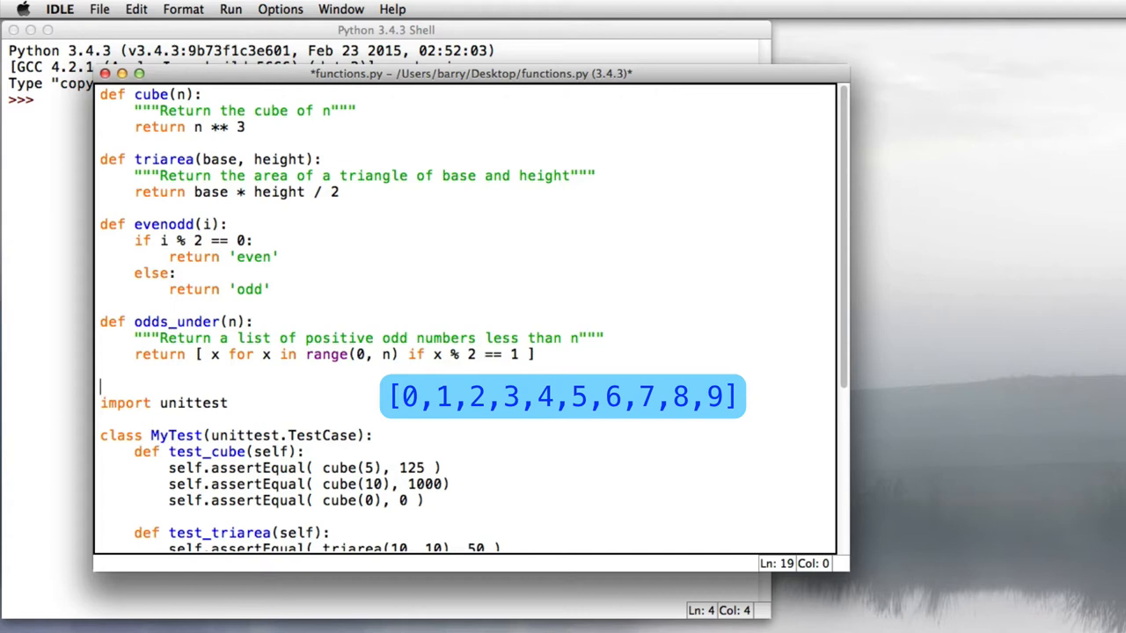
double_click(239, 353)
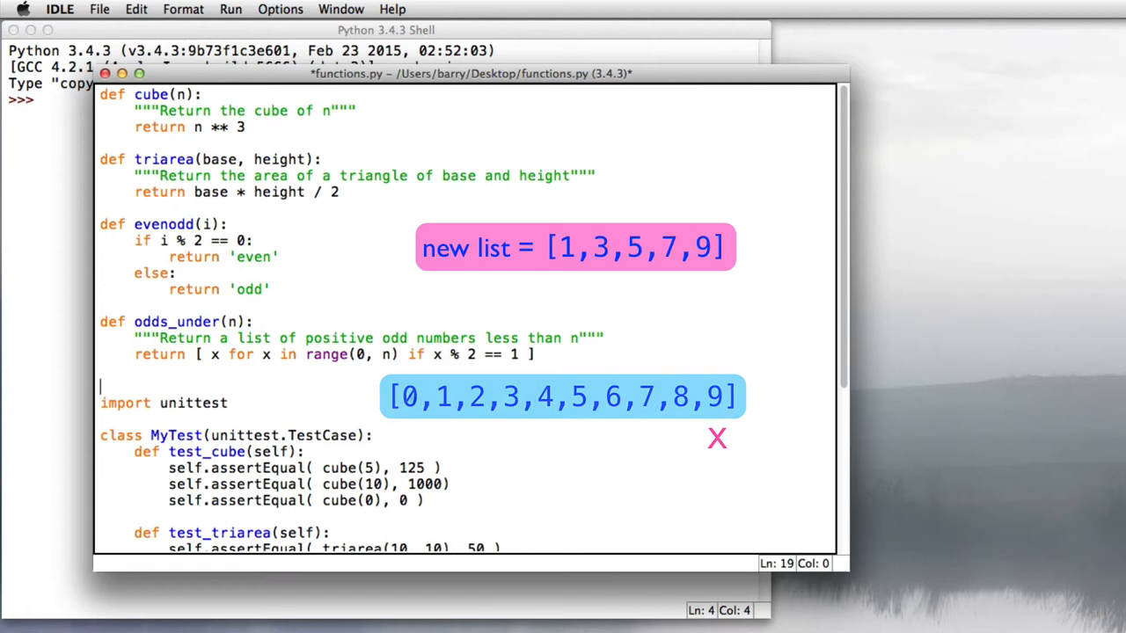
left_click(717, 438)
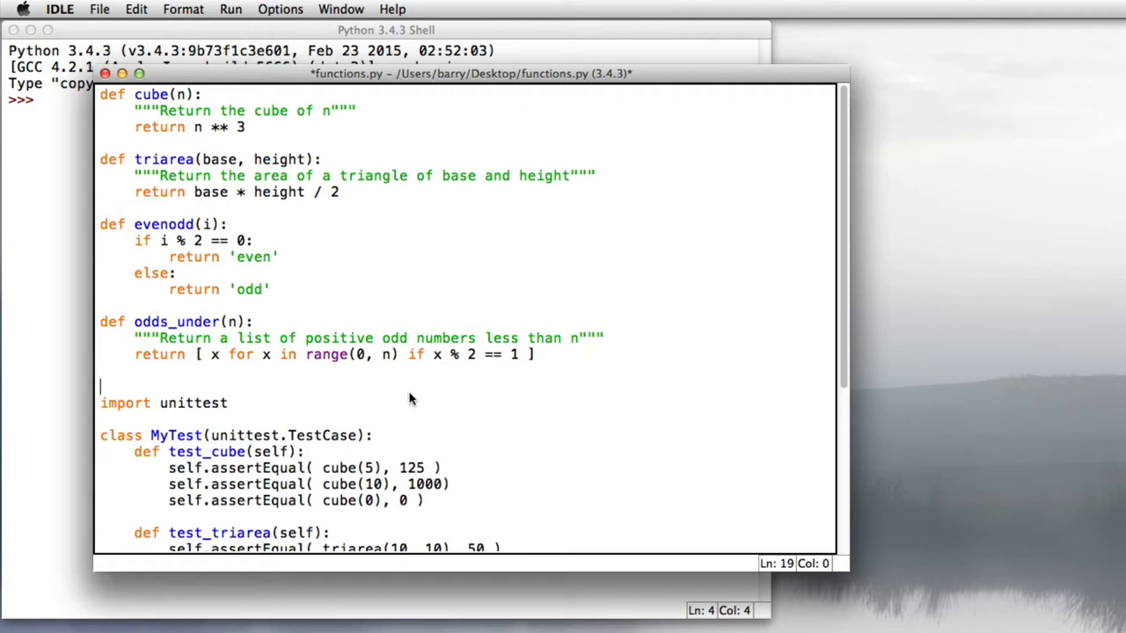
mouse_move(246, 17)
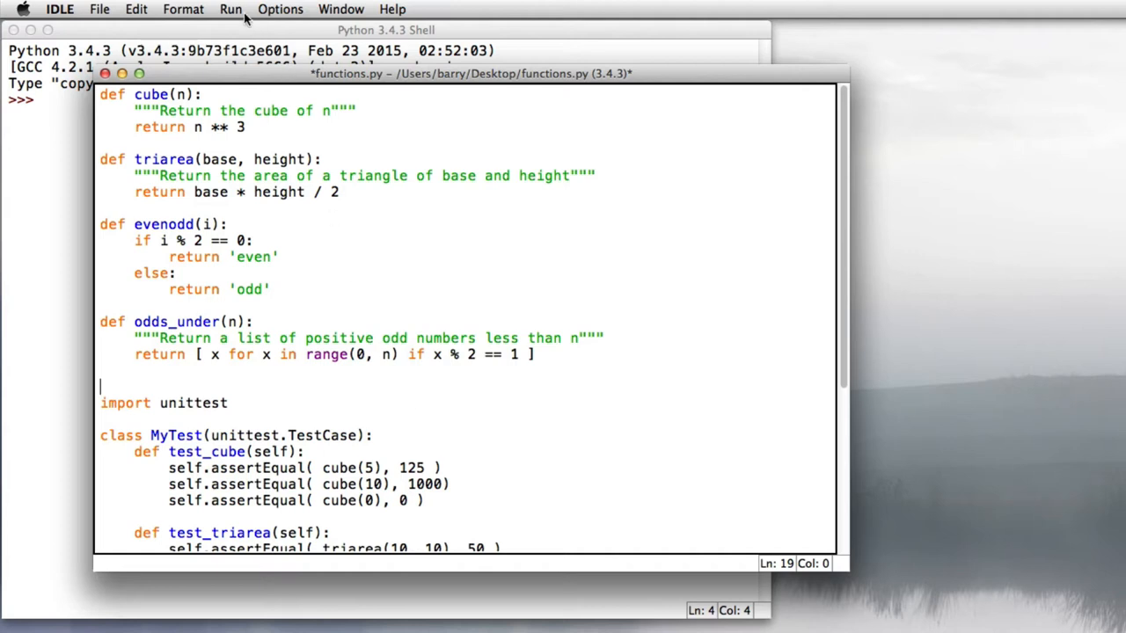
Run functions.py, saving it first, so the shell shows 4 tests OK.
left_click(230, 9)
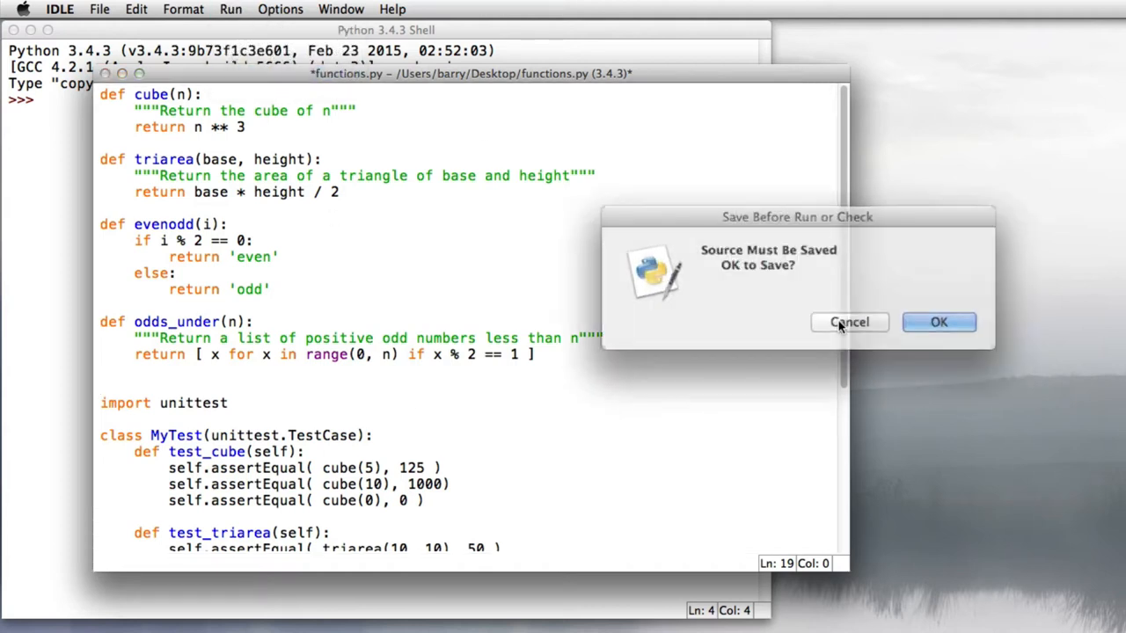
left_click(938, 322)
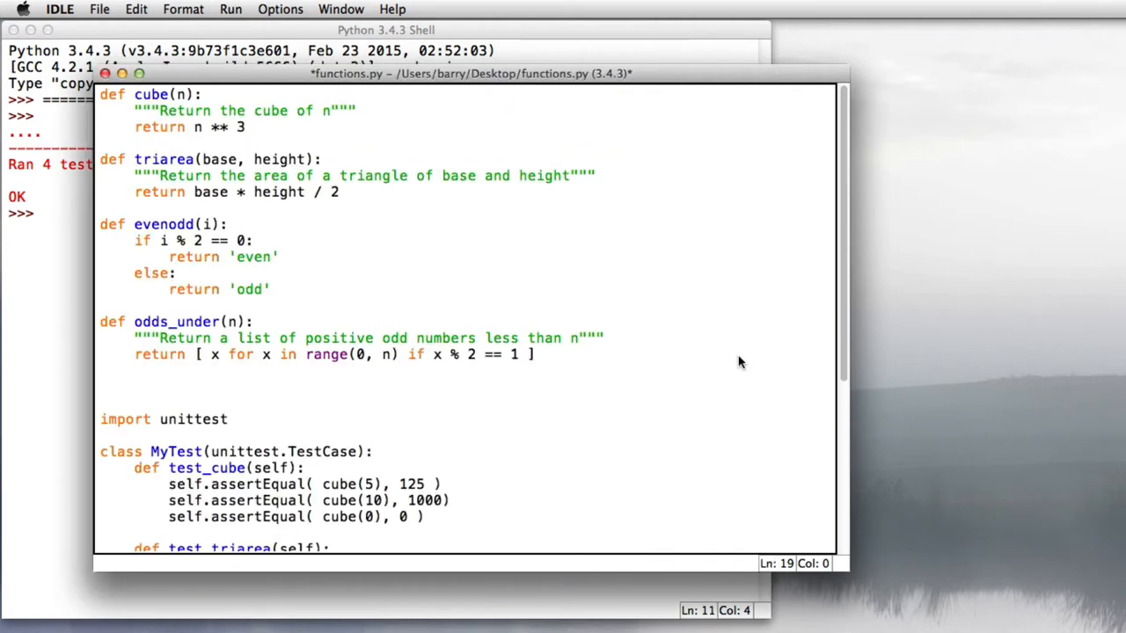
Add def evenodd_list(nums): with a docstring about replacing each number with 'even' or 'odd'.
type("def e")
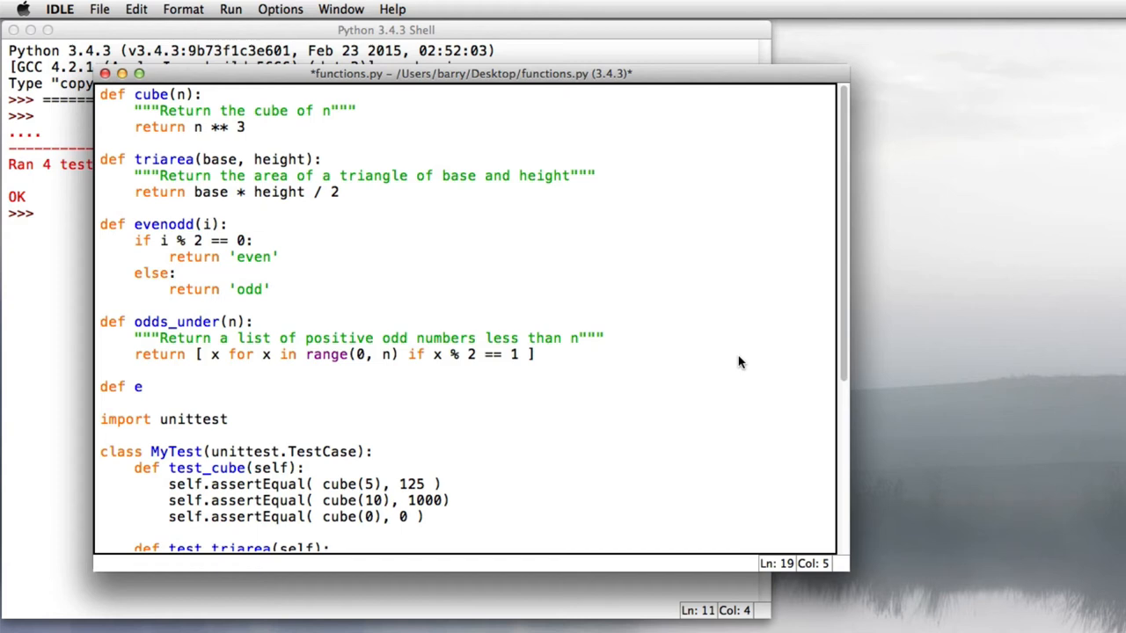
type("venodd_list")
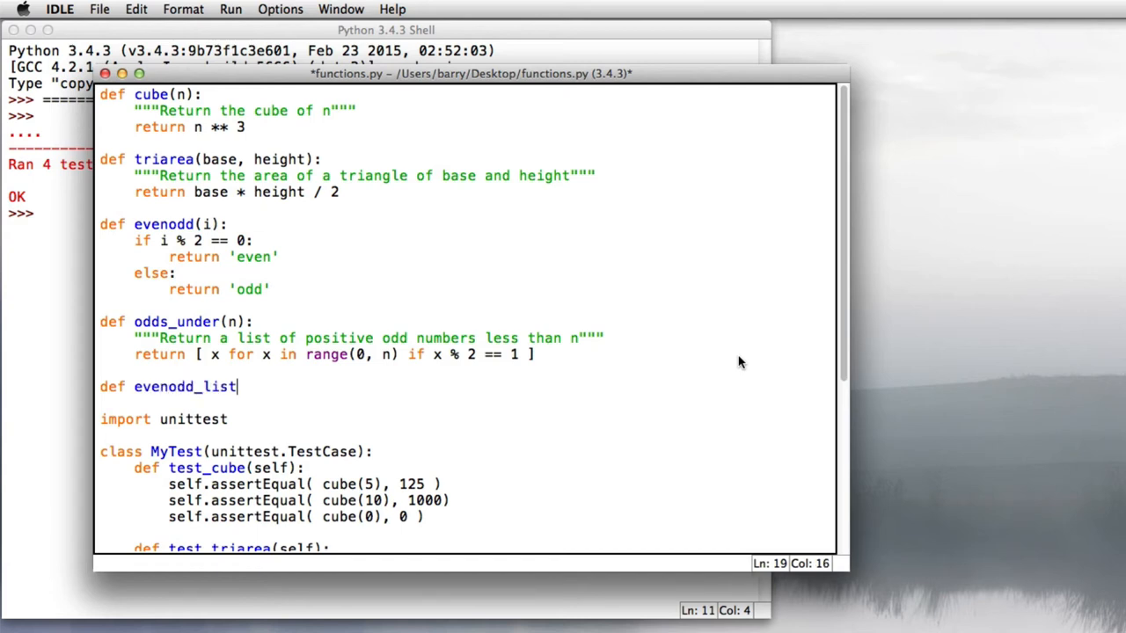
type("(nums")
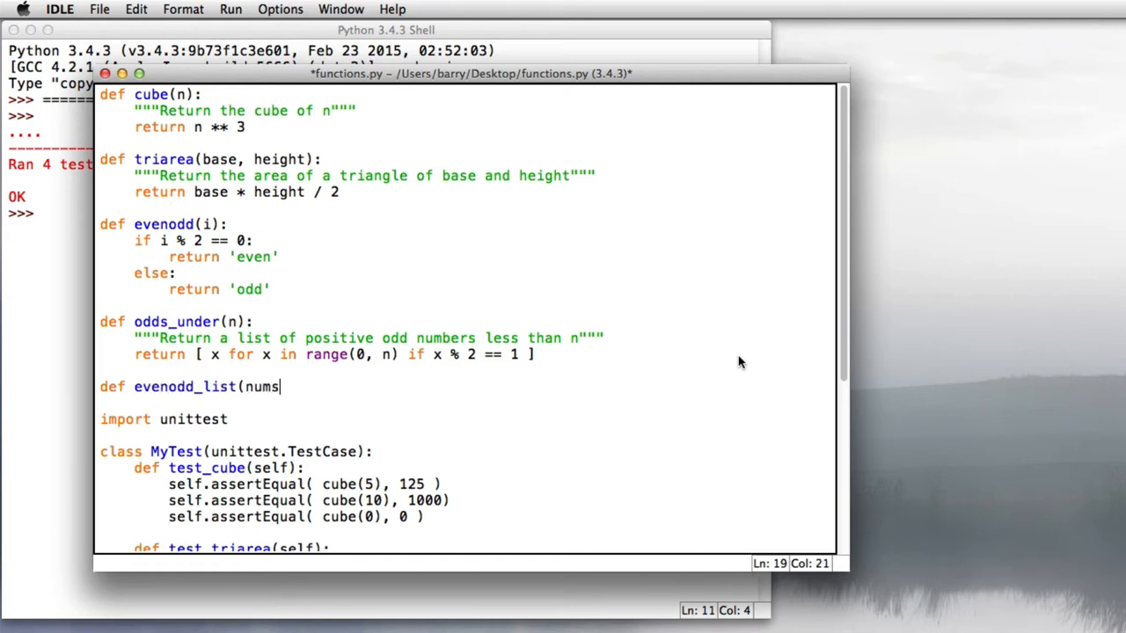
type("):")
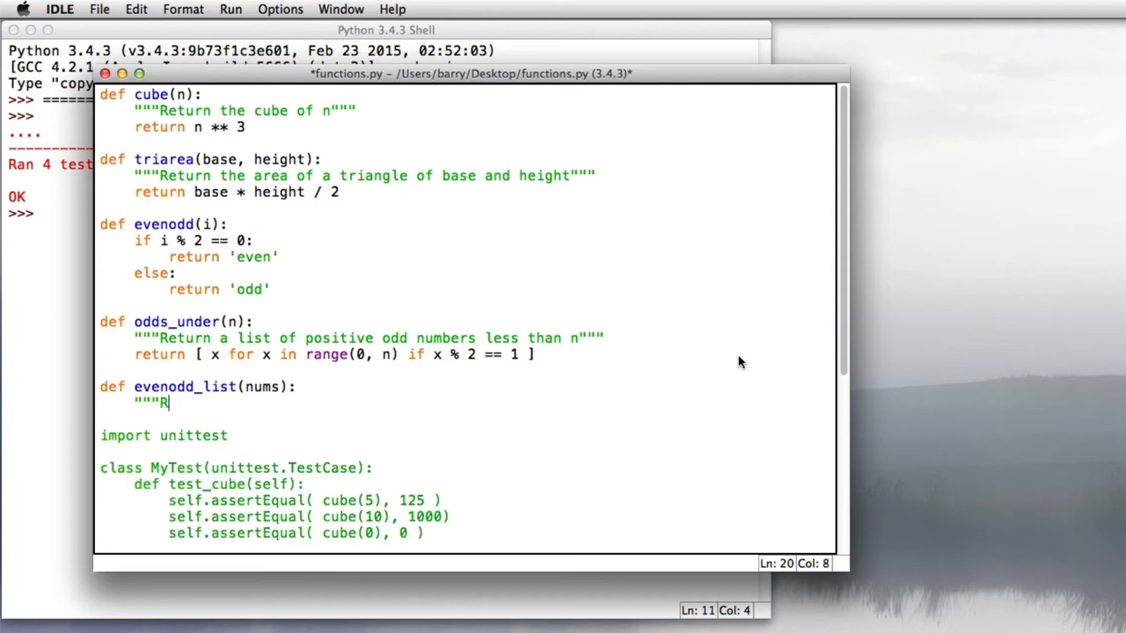
type("eturn a new list")
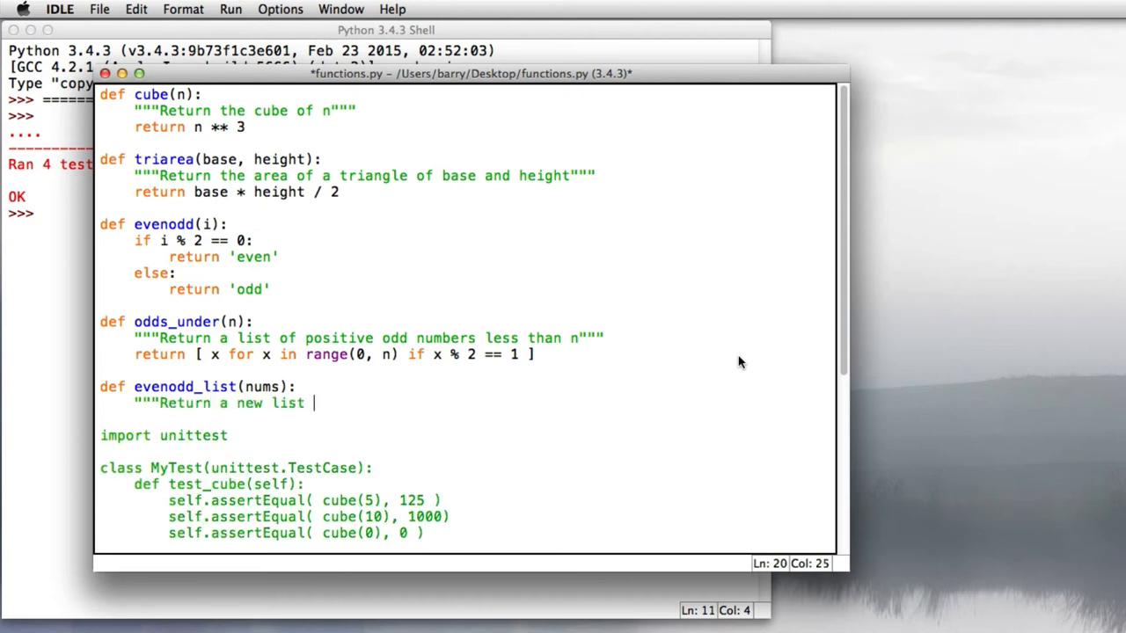
type("with each number")
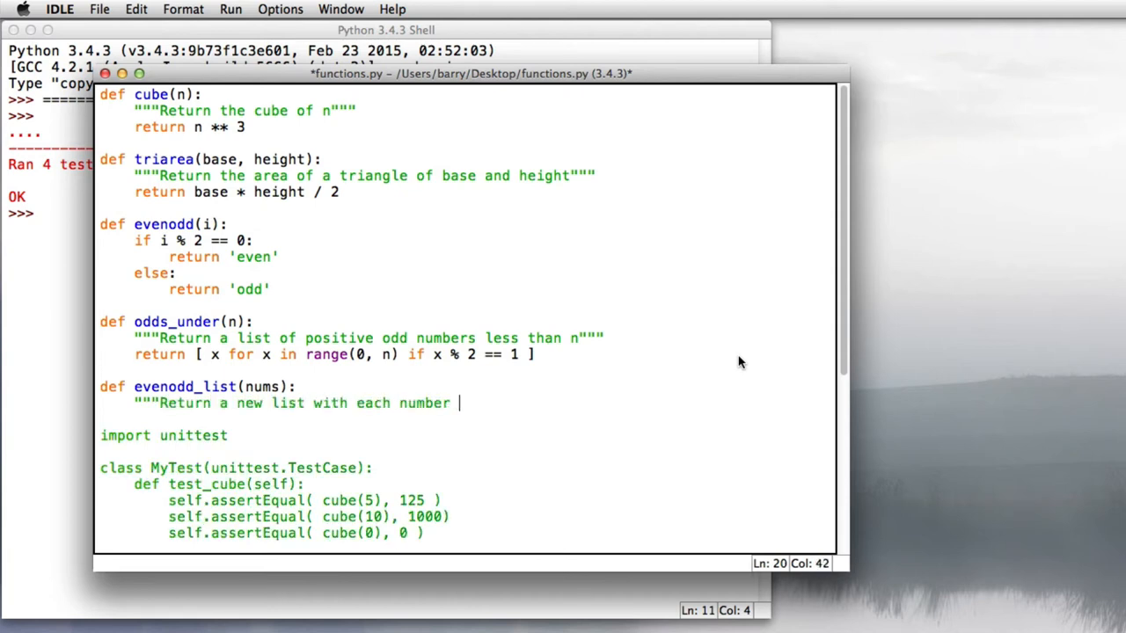
type("replace w")
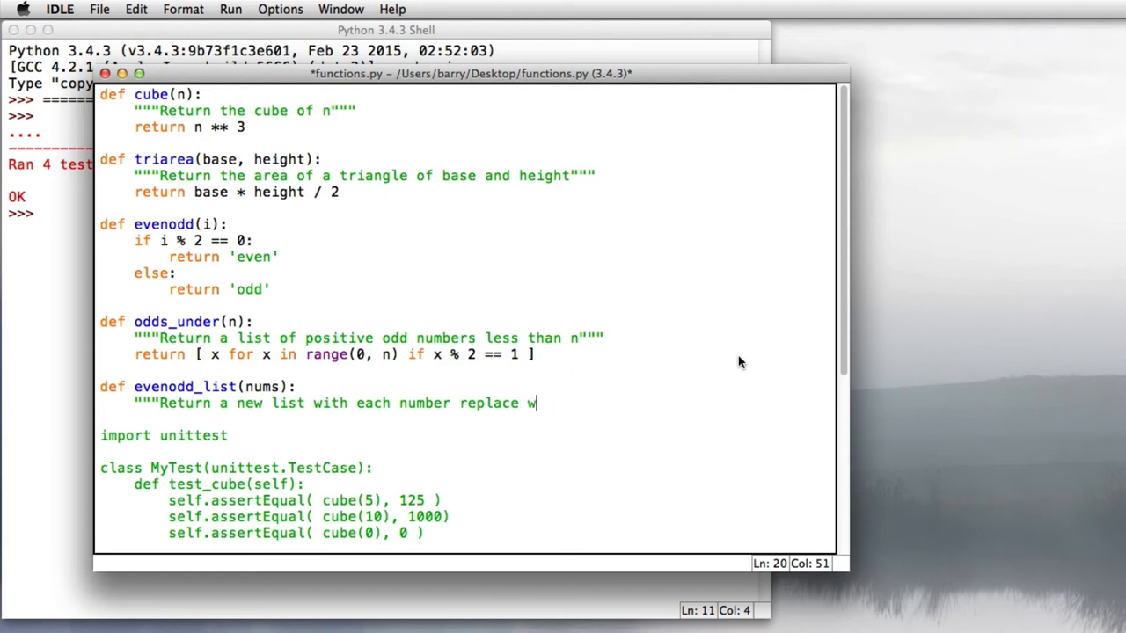
type("ith 'even")
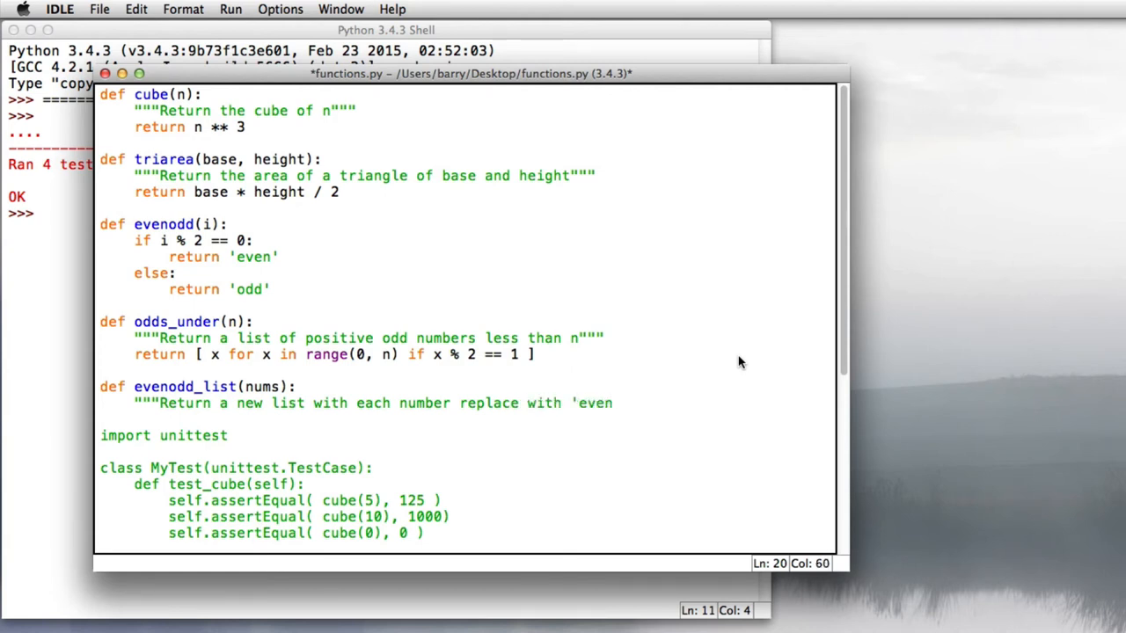
type("or '")
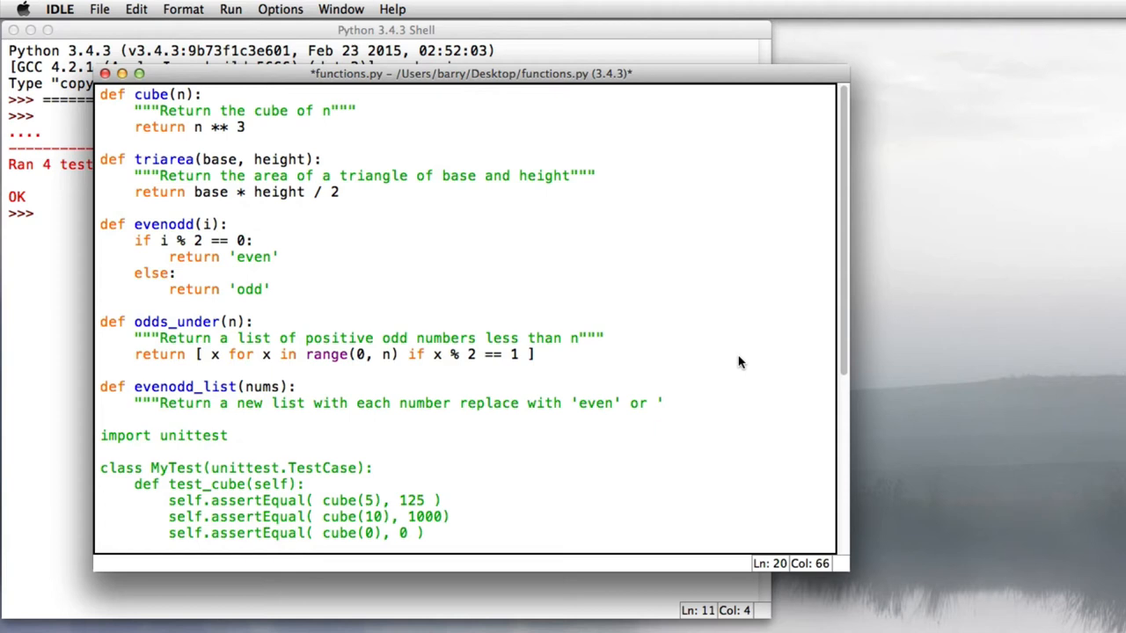
type("'odd'\"\"\"")
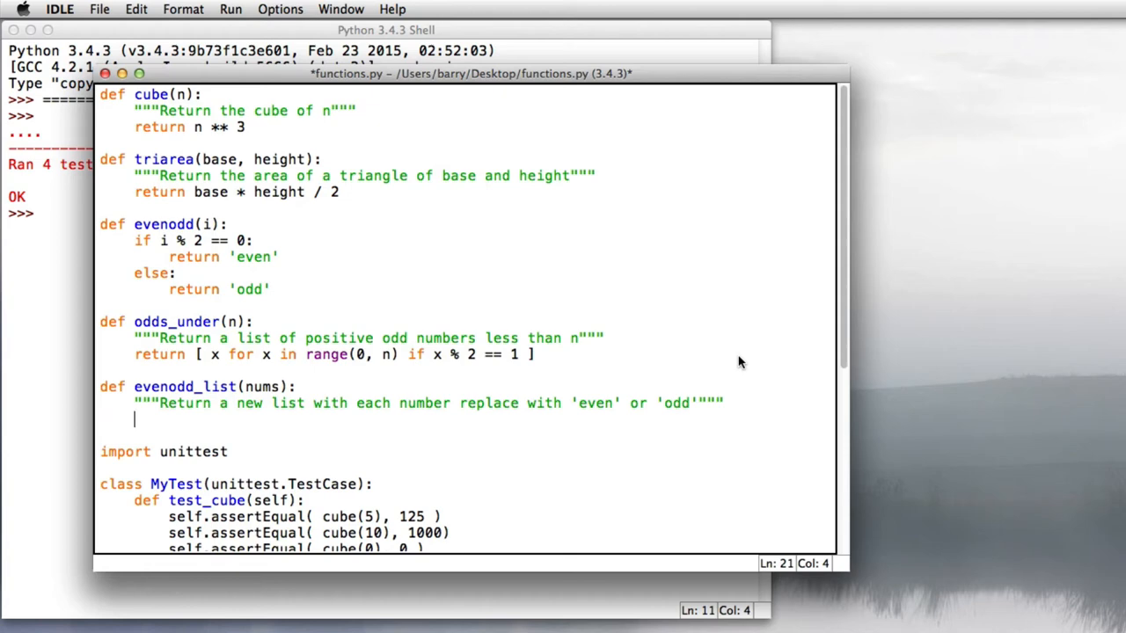
Scroll down through the test cases and back up to evenodd_list.
scroll("down", 3)
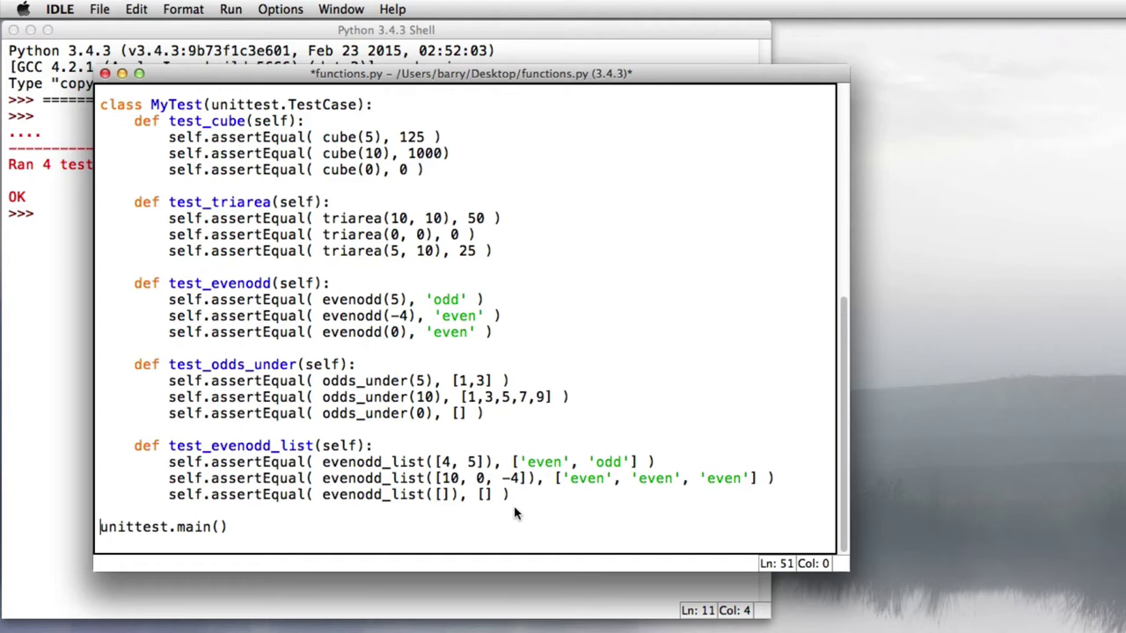
scroll("up", 3)
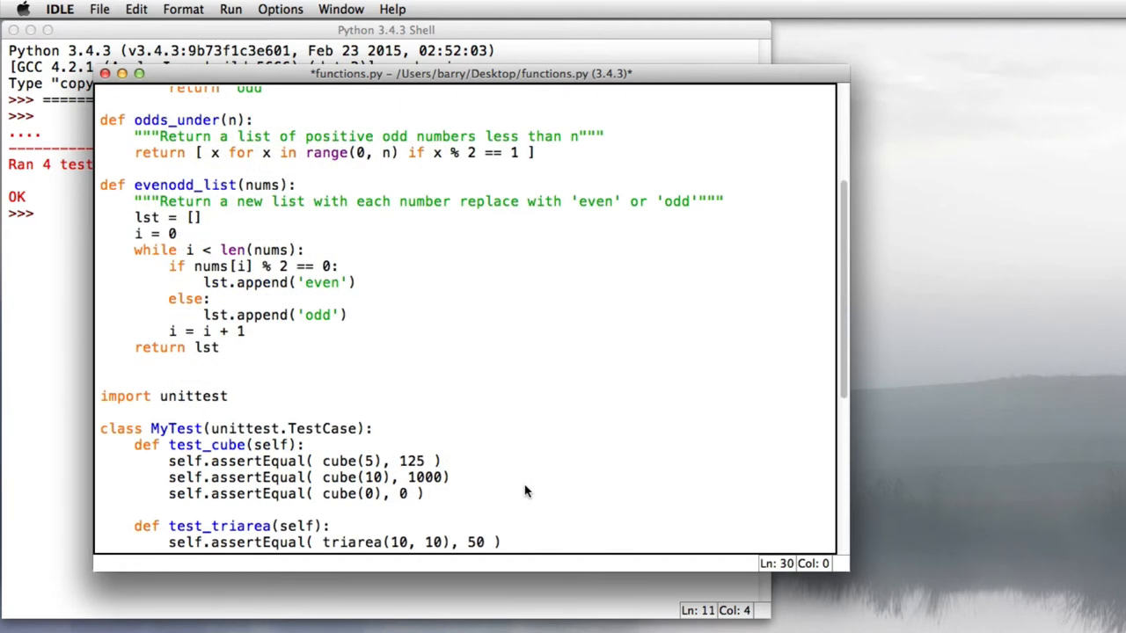
left_click(100, 364)
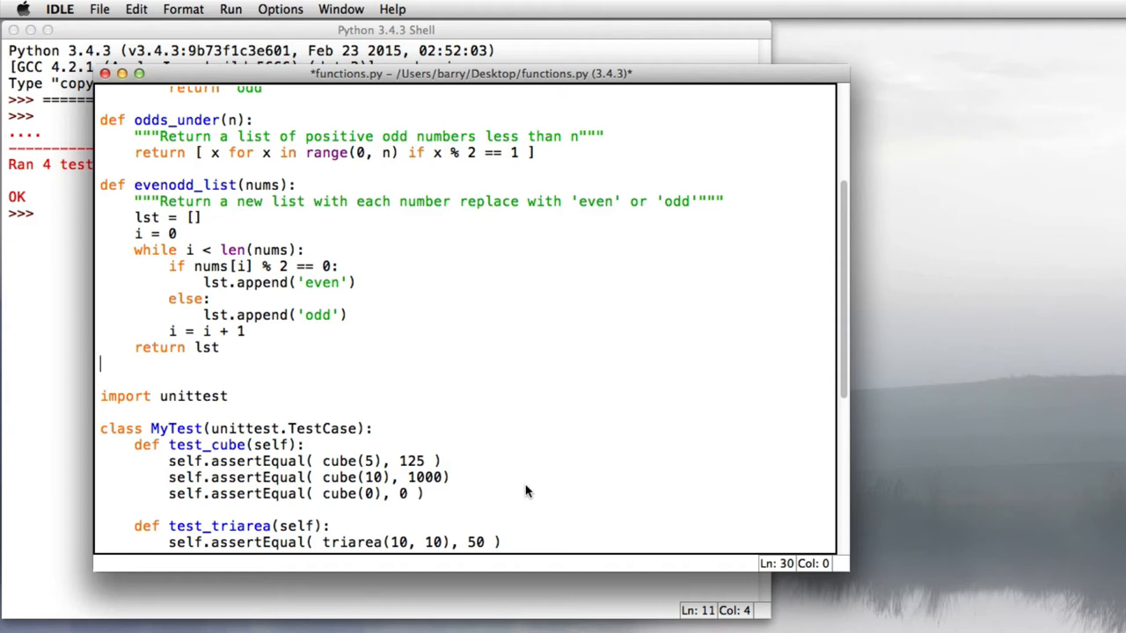
double_click(148, 217)
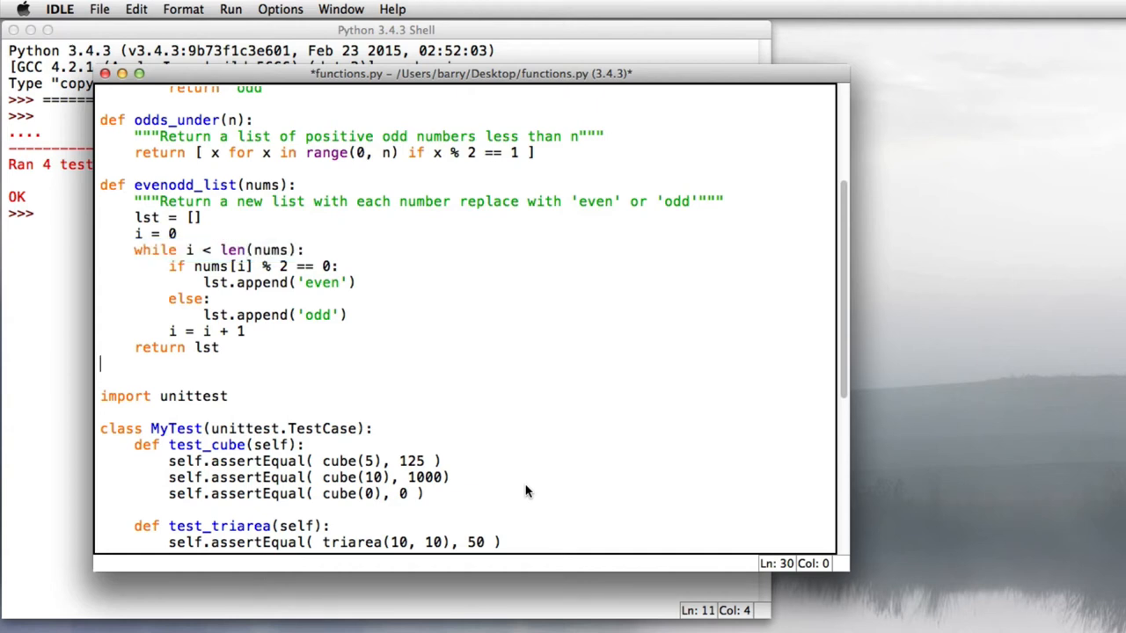
left_click_drag(168, 265, 356, 283)
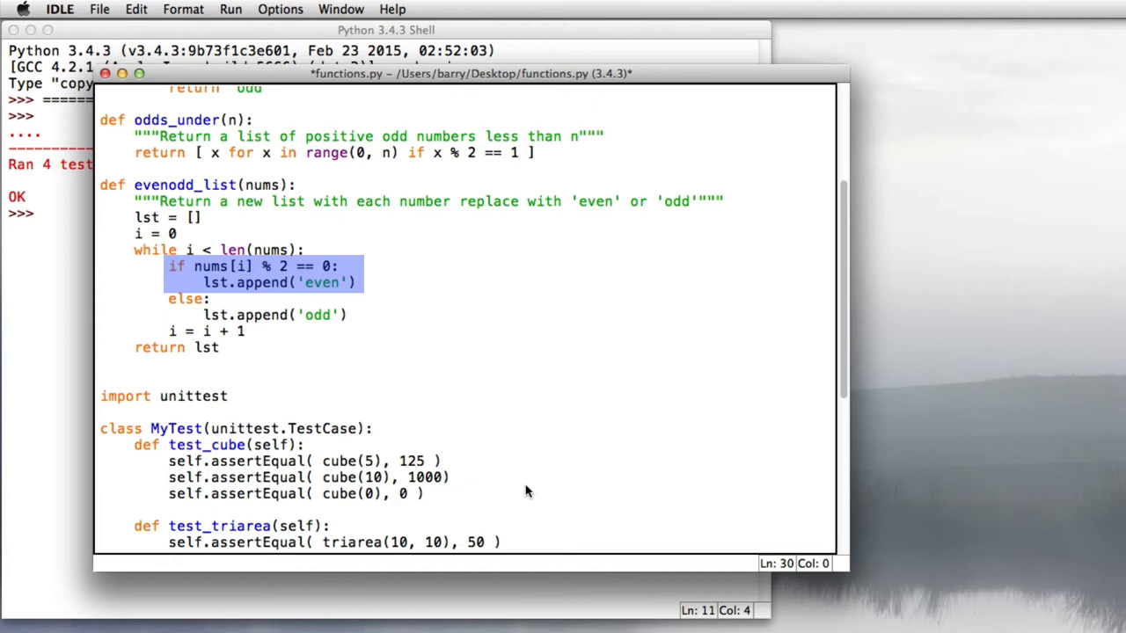
left_click(101, 364)
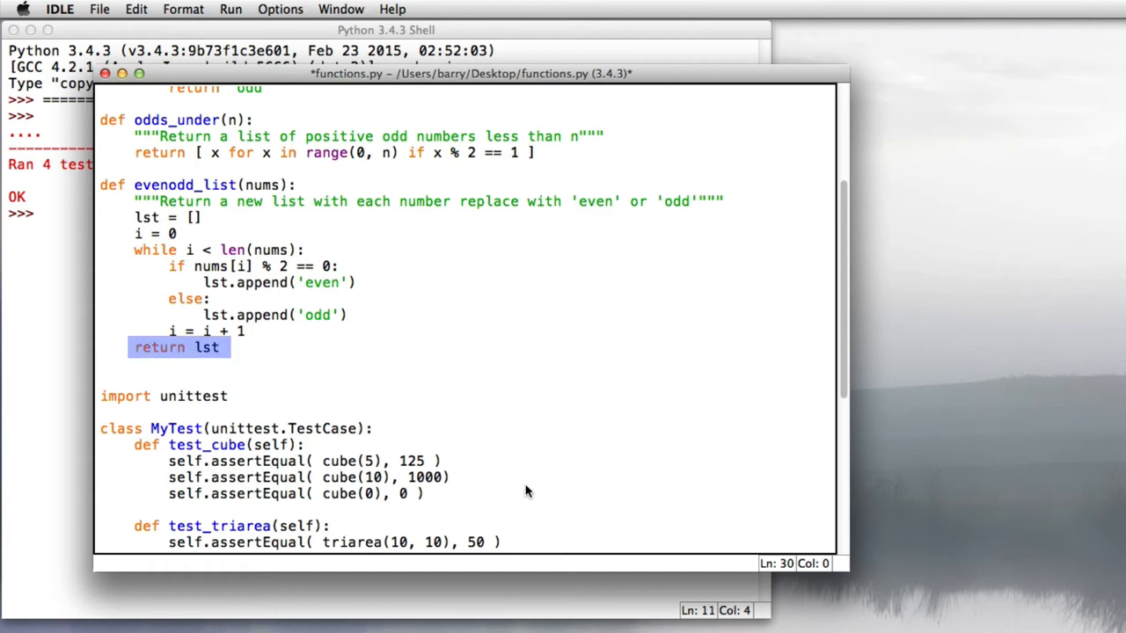
left_click(100, 363)
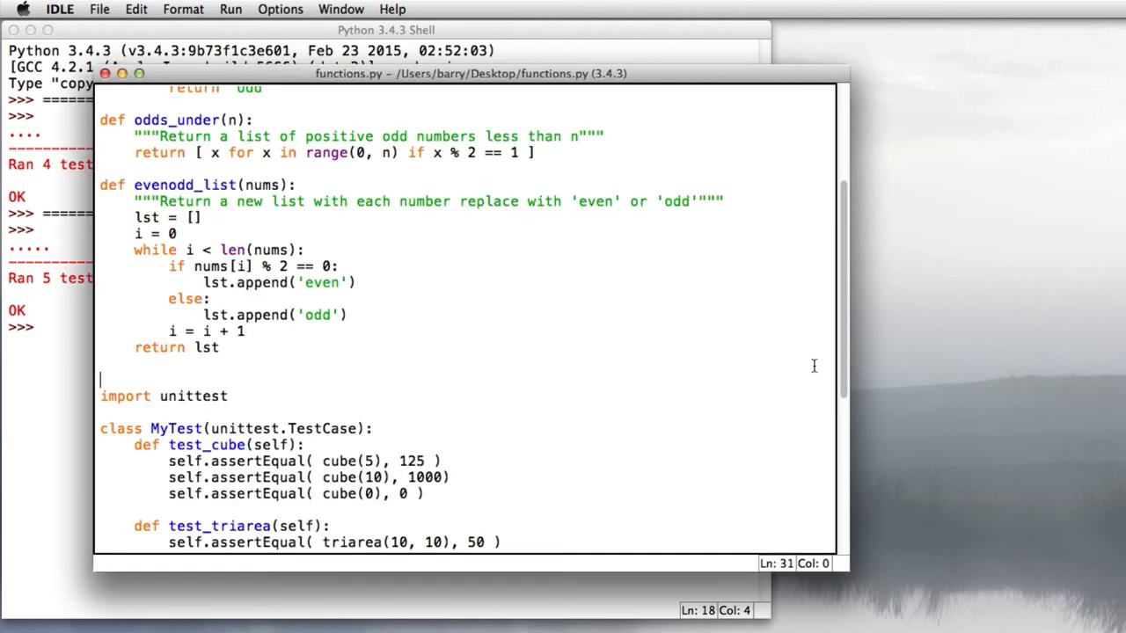
mouse_move(676, 393)
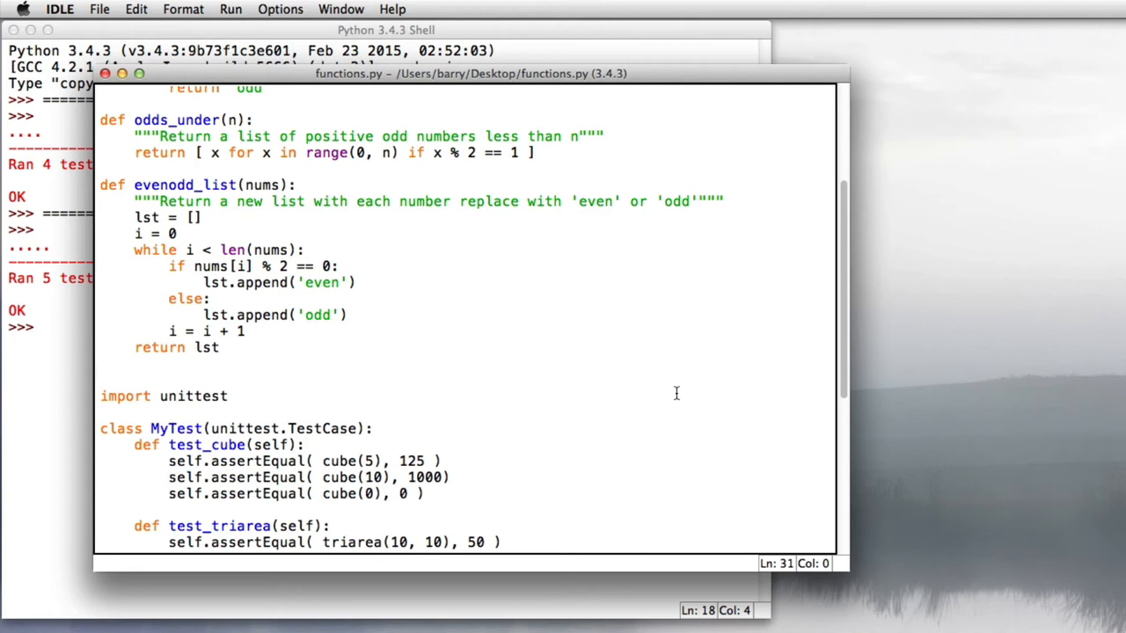
Return to the functions.py editor window.
left_click(101, 378)
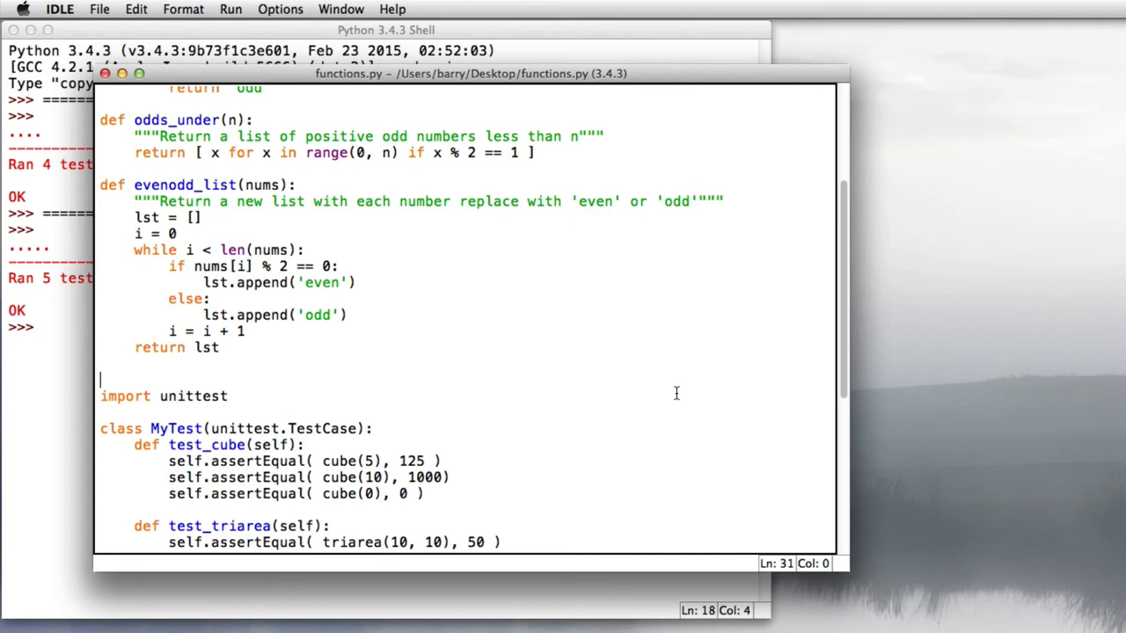
Replace the loop's if/else block with lst.append(evenodd(nums[i])).
left_click_drag(169, 266, 347, 315)
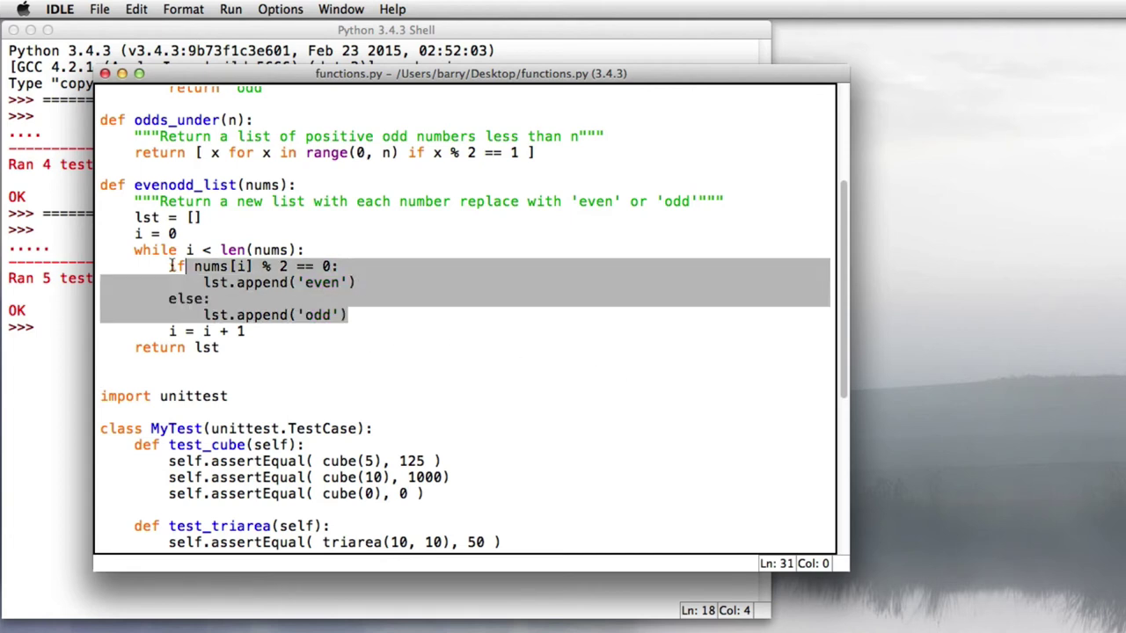
key("delete")
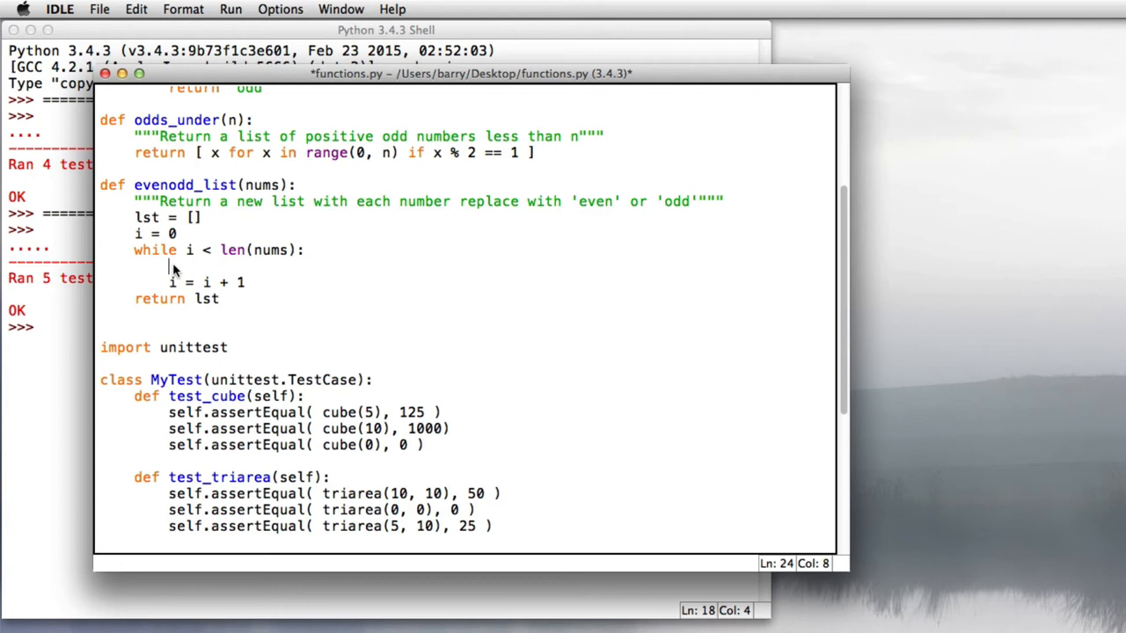
type("lst.ap")
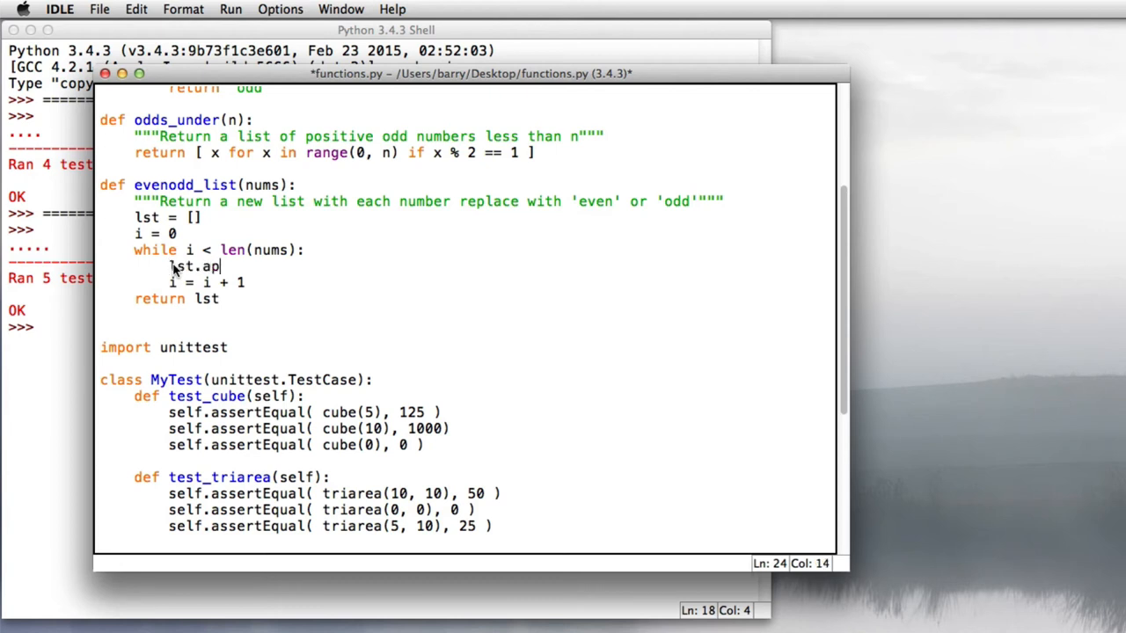
type("pend(evenodd(n")
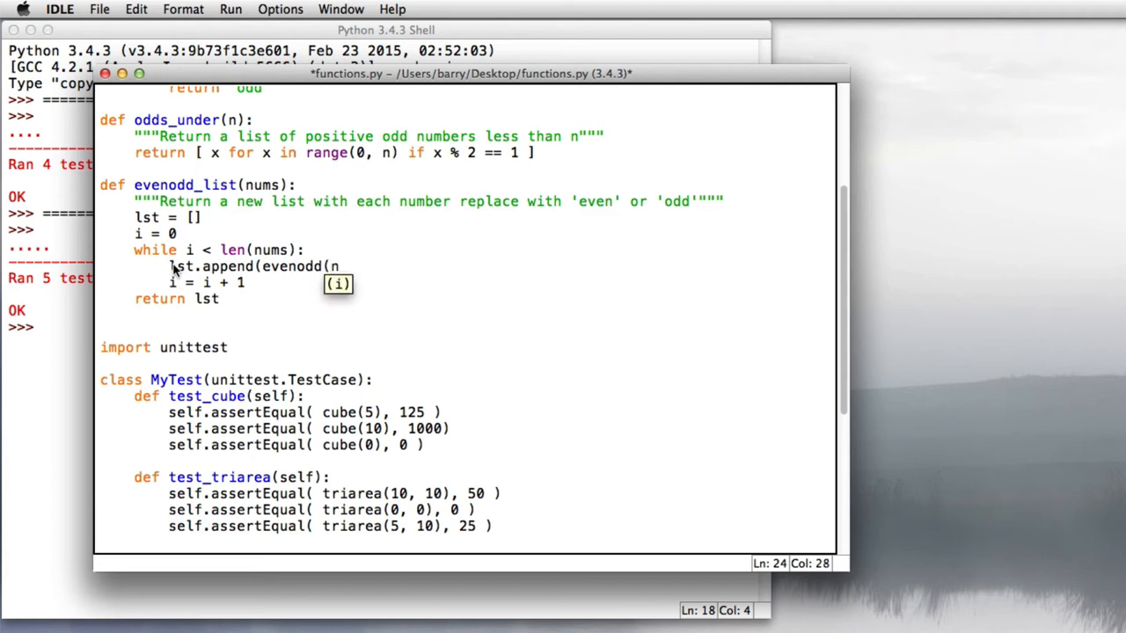
type("ums[i]))")
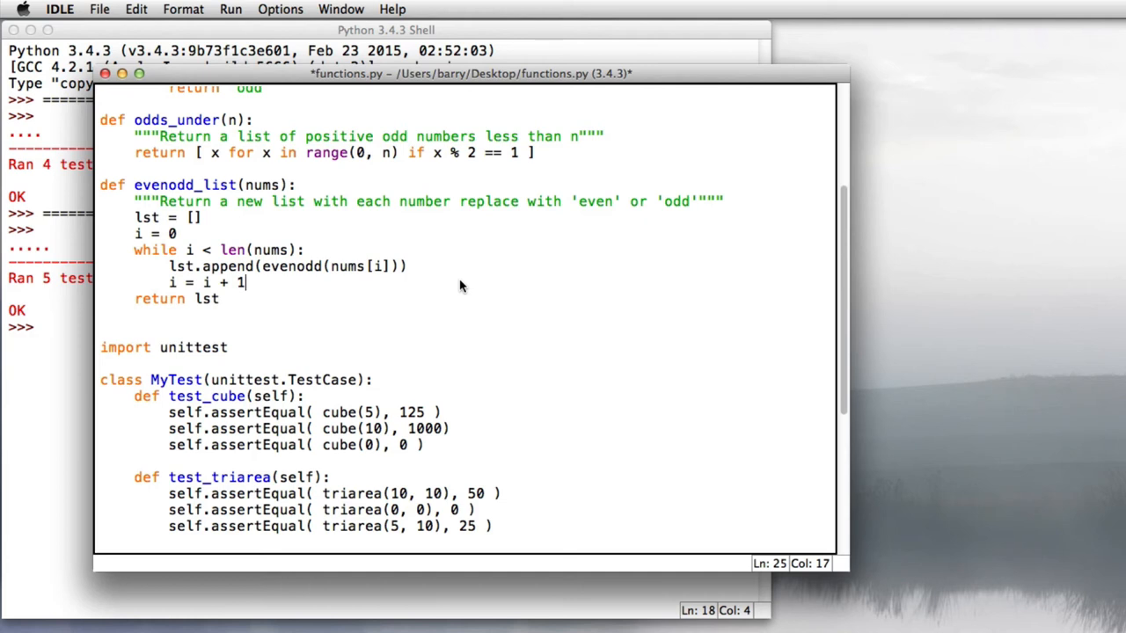
Rerun the module from the Run menu to check the 5 tests still pass.
left_click(230, 9)
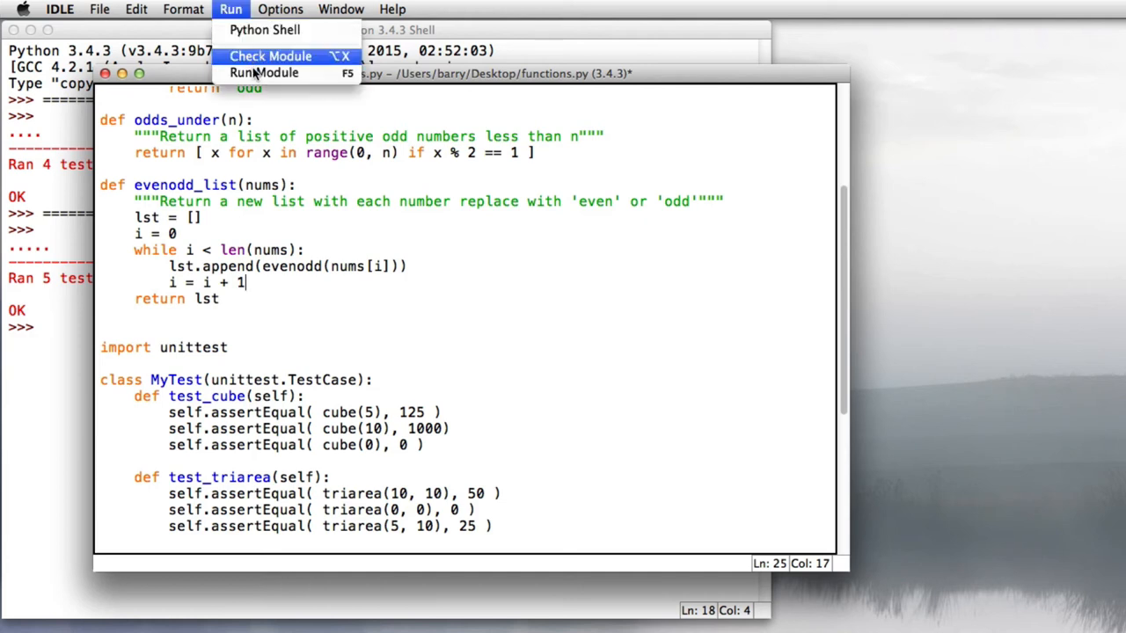
left_click(264, 73)
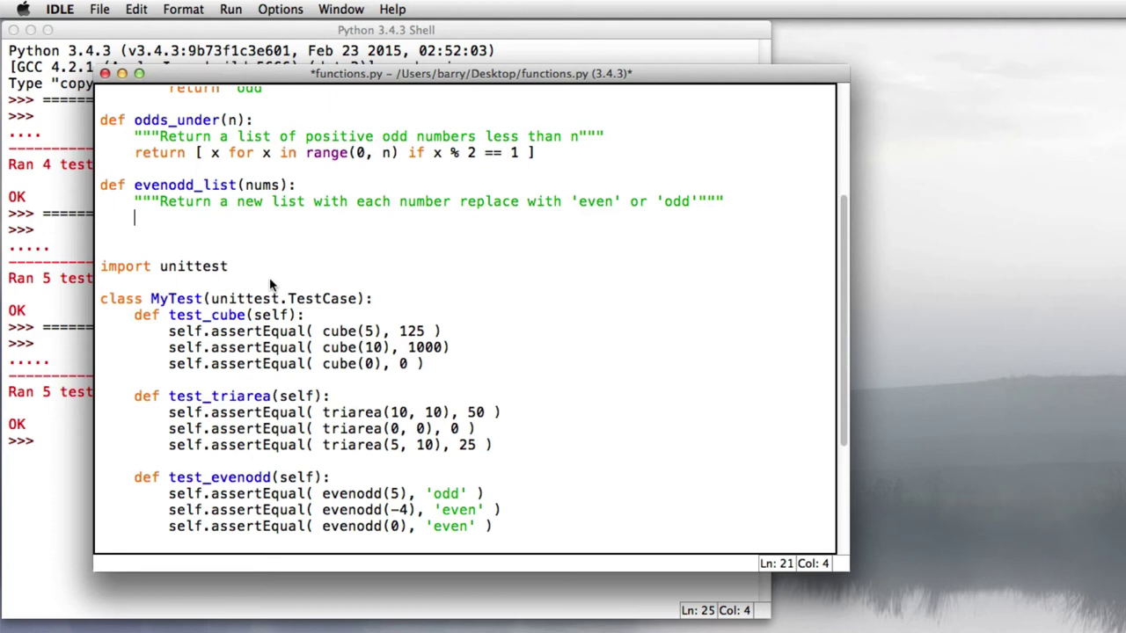
Write return [ evenodd(n) for n in nums ] as evenodd_list's body.
type("return [")
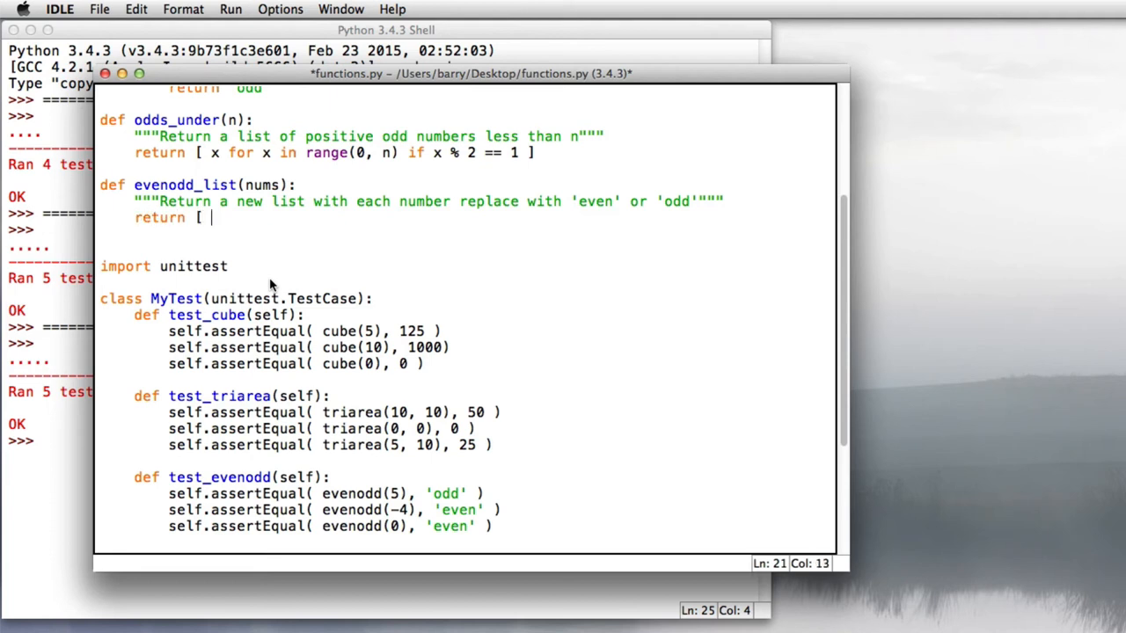
type("evenodd")
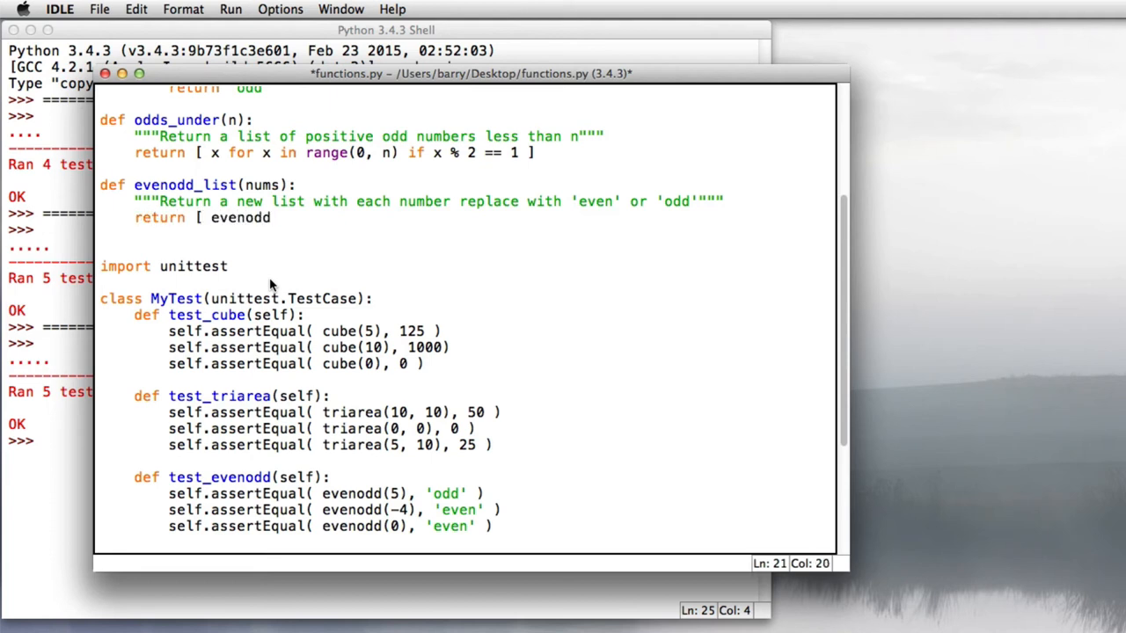
type("(")
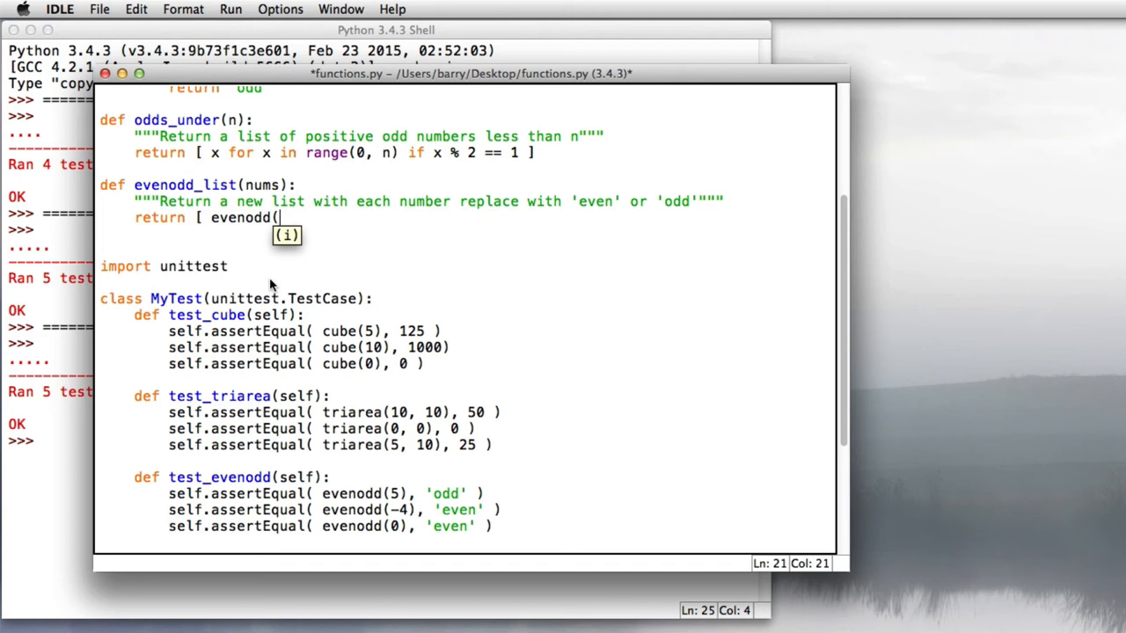
type("n) f")
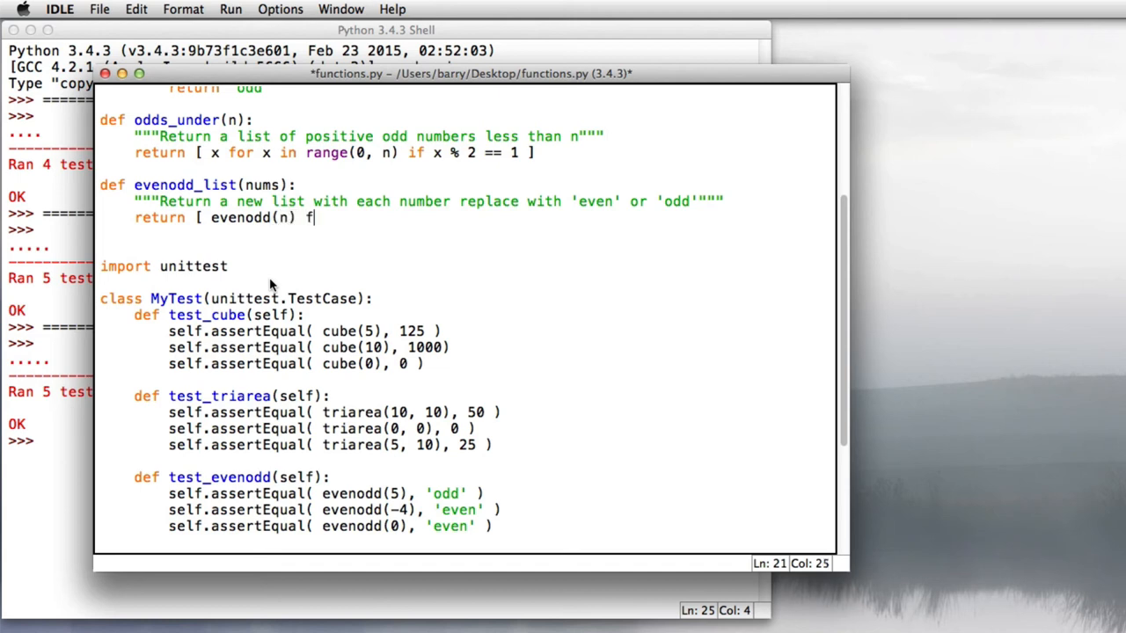
type("or n in")
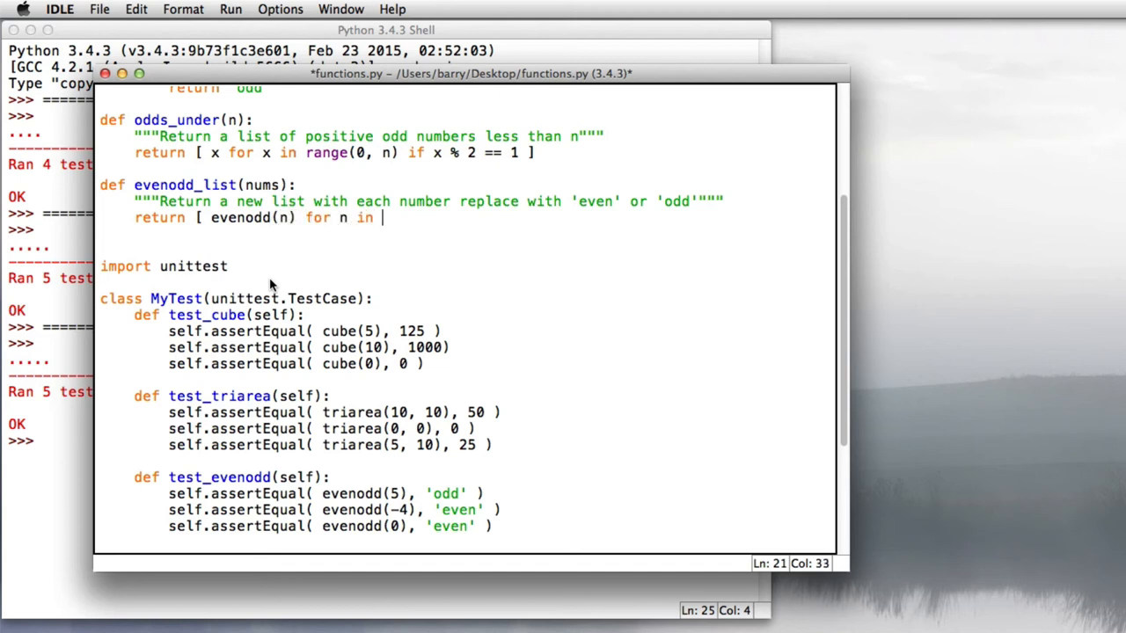
type("nums ]")
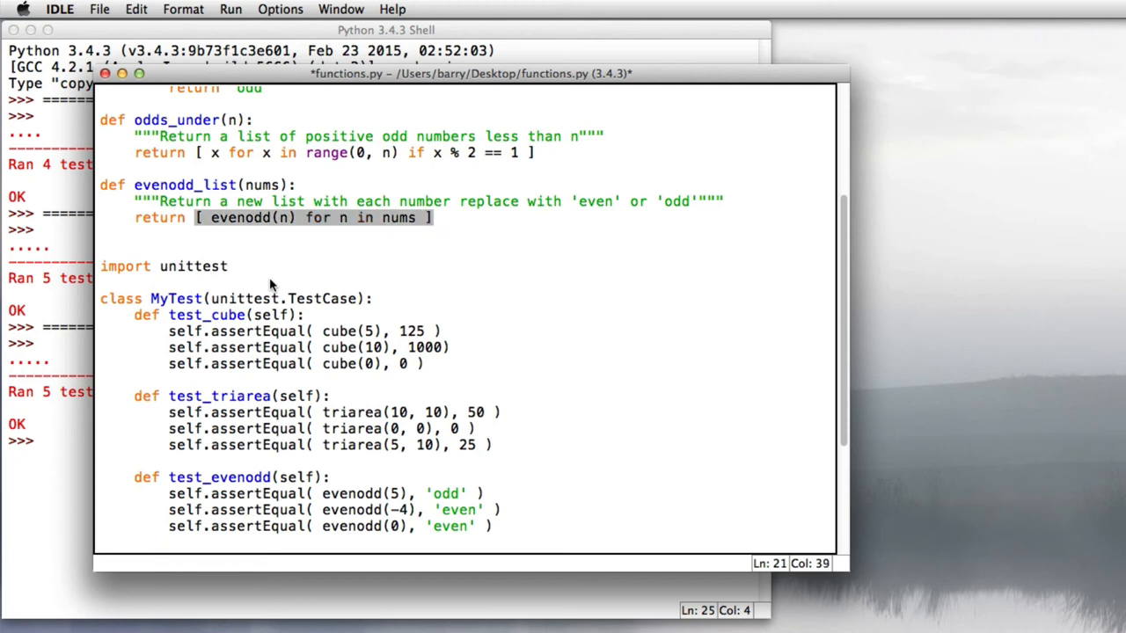
double_click(398, 217)
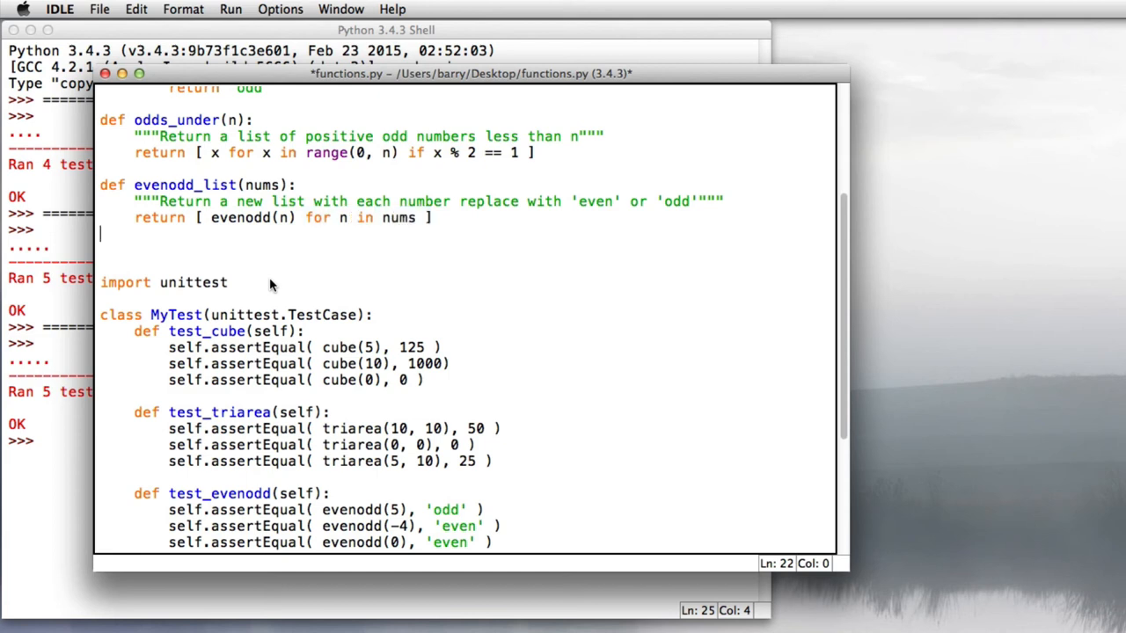
double_click(240, 217)
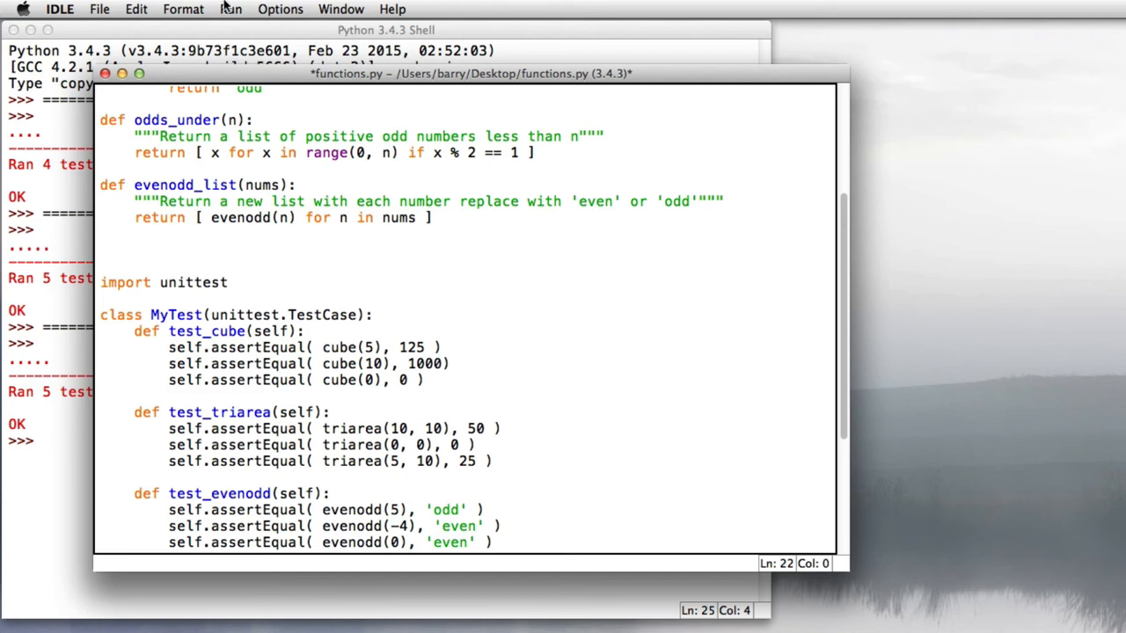
Save and run functions.py, then bring the shell forward showing 5 tests OK.
left_click(230, 9)
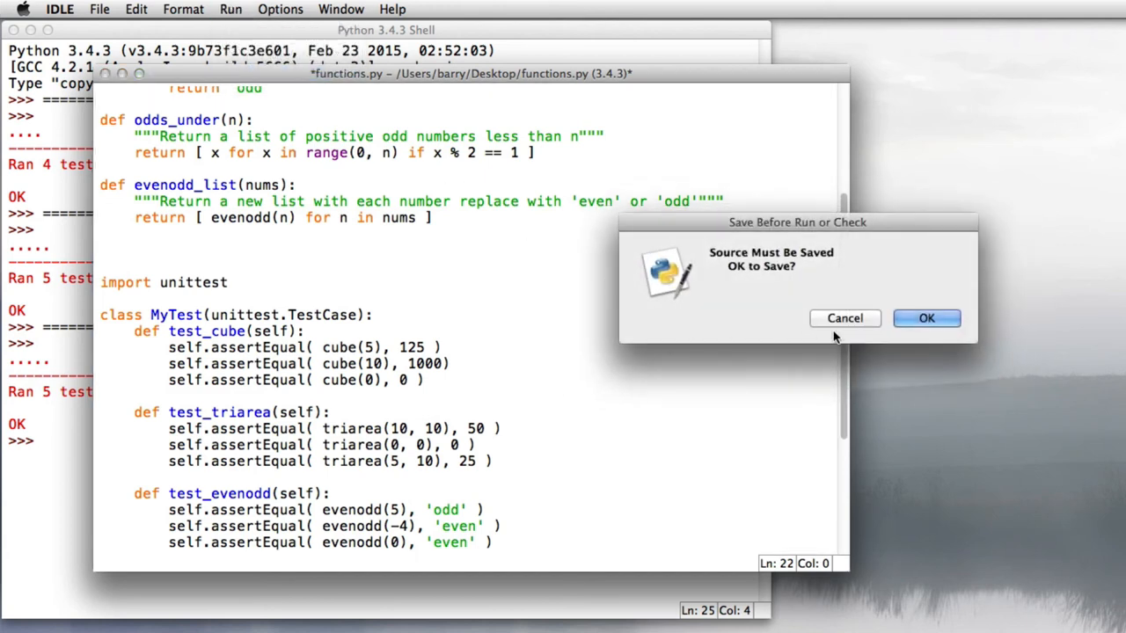
left_click(926, 317)
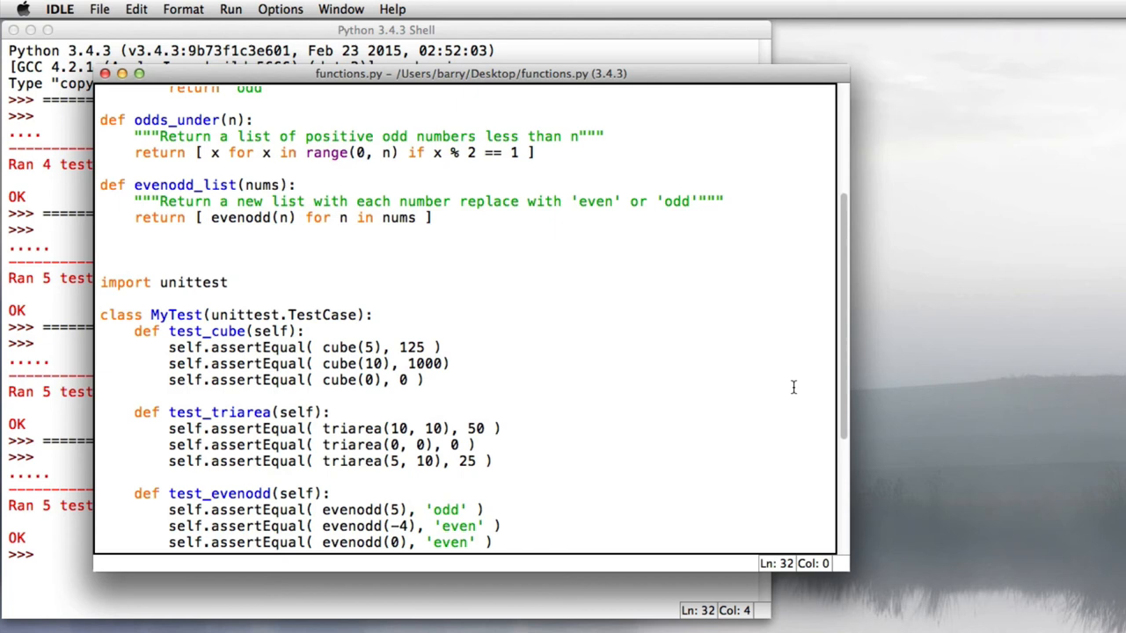
left_click(100, 395)
type("ev")
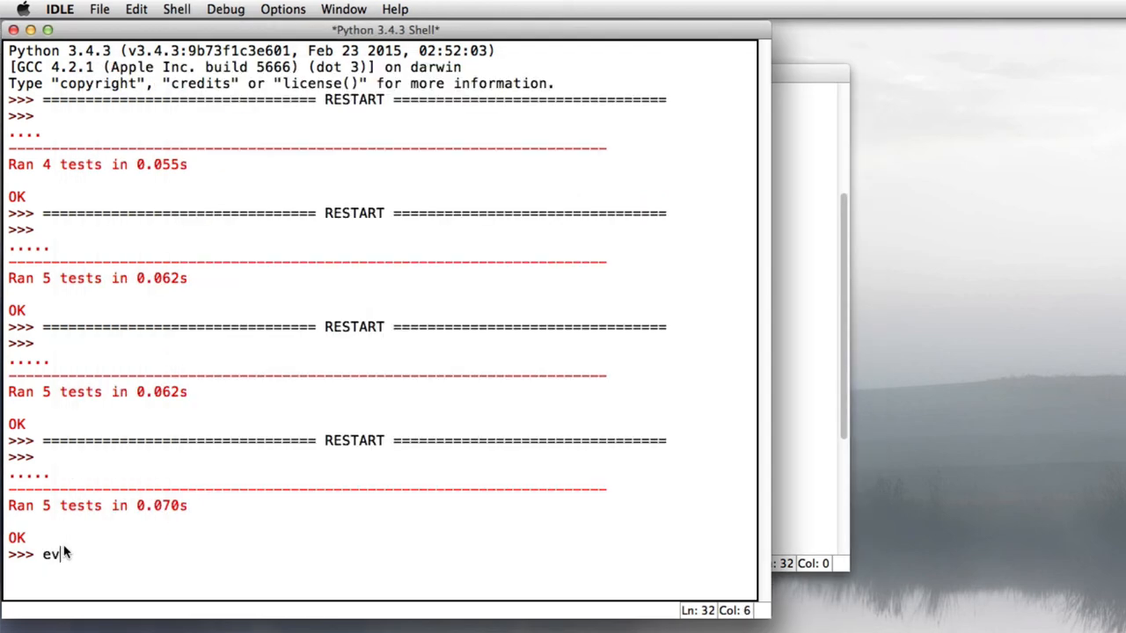
Run evenodd_list([8,3,1,-9,0]) in the shell to get even/odd labels.
type("enodd")
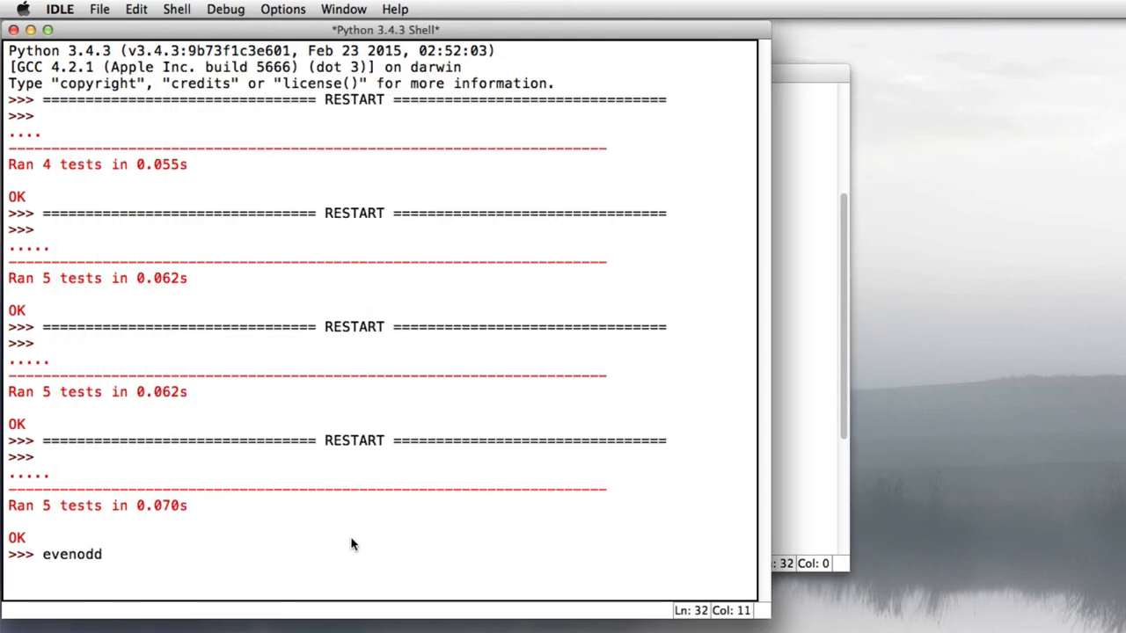
type("_list([")
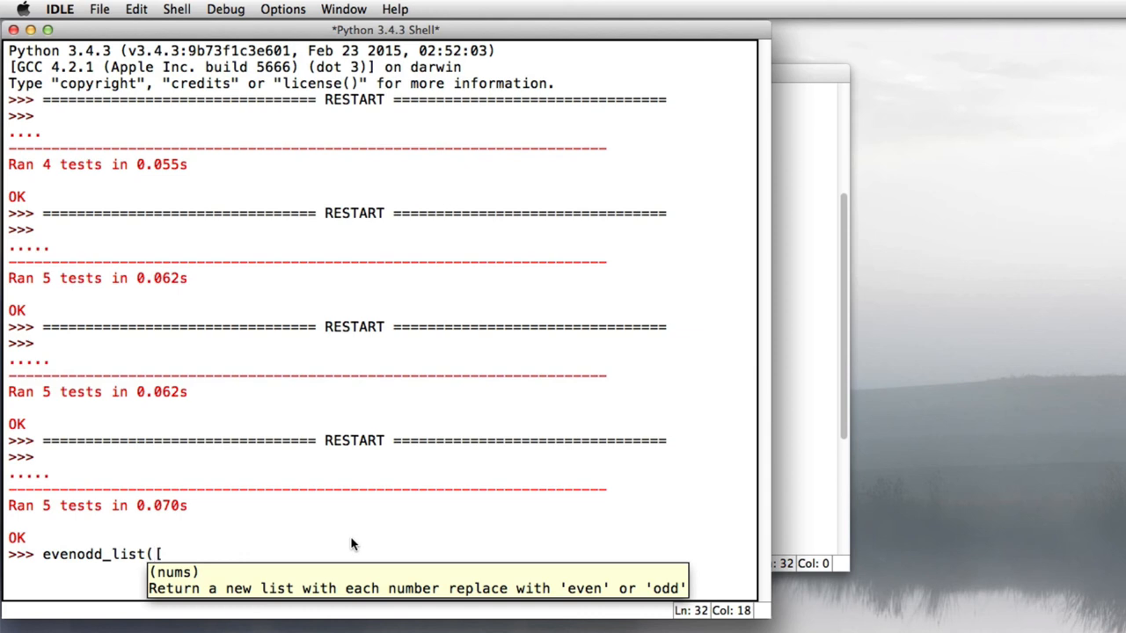
type("8,")
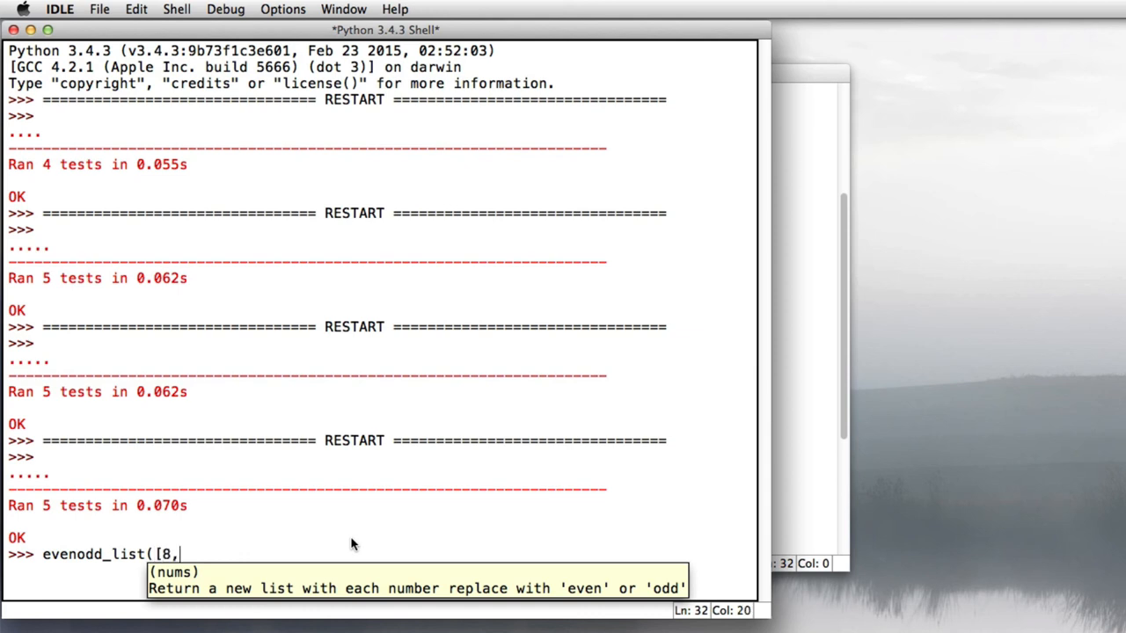
type("3,1,-9")
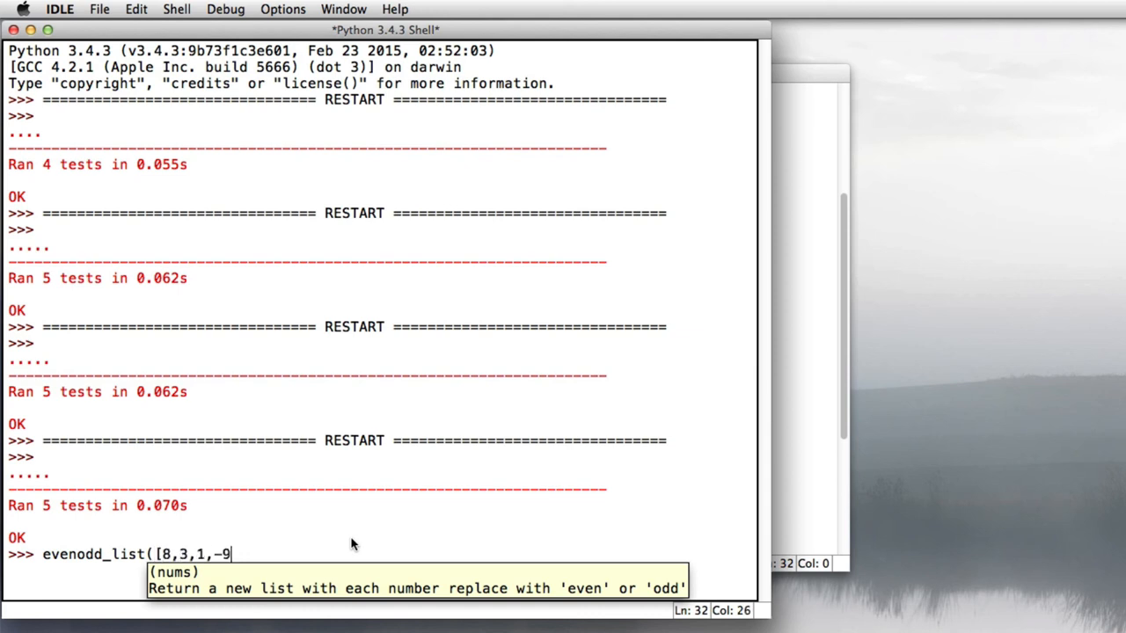
key("Return")
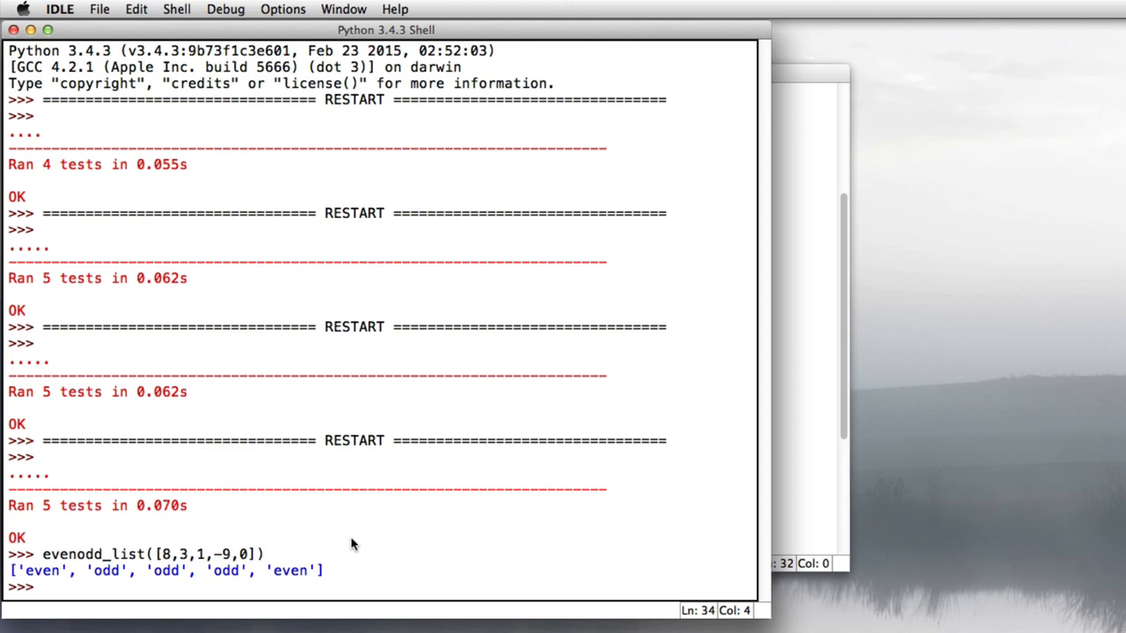
Evaluate odds_under(100), listing odds up to 99, and odds_under(0), returning [].
type("odds_under(")
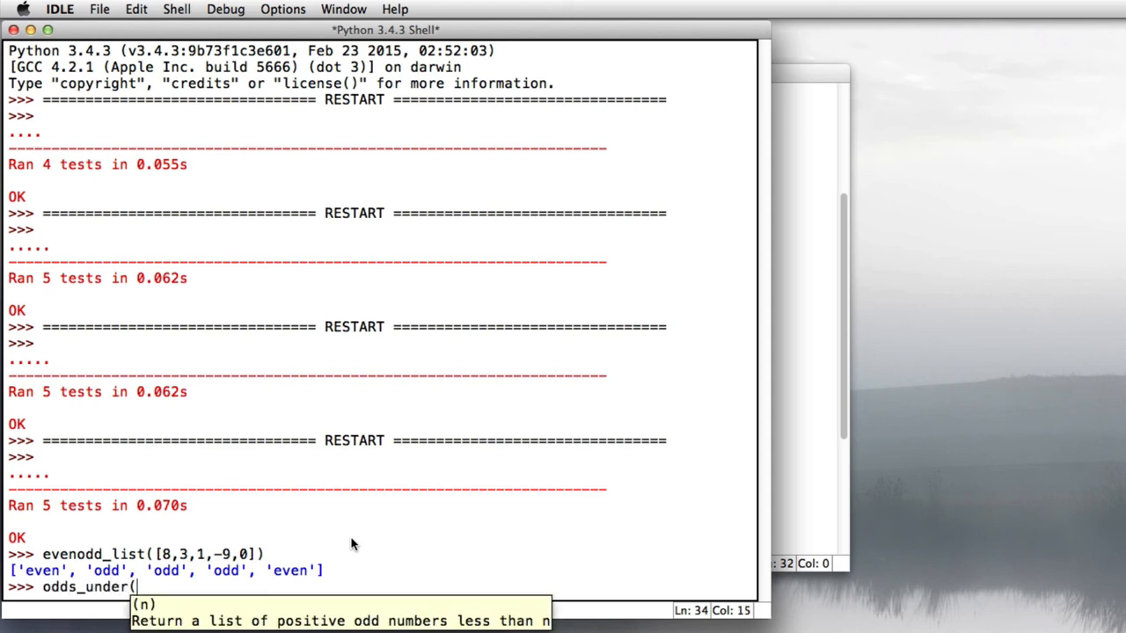
type("100)")
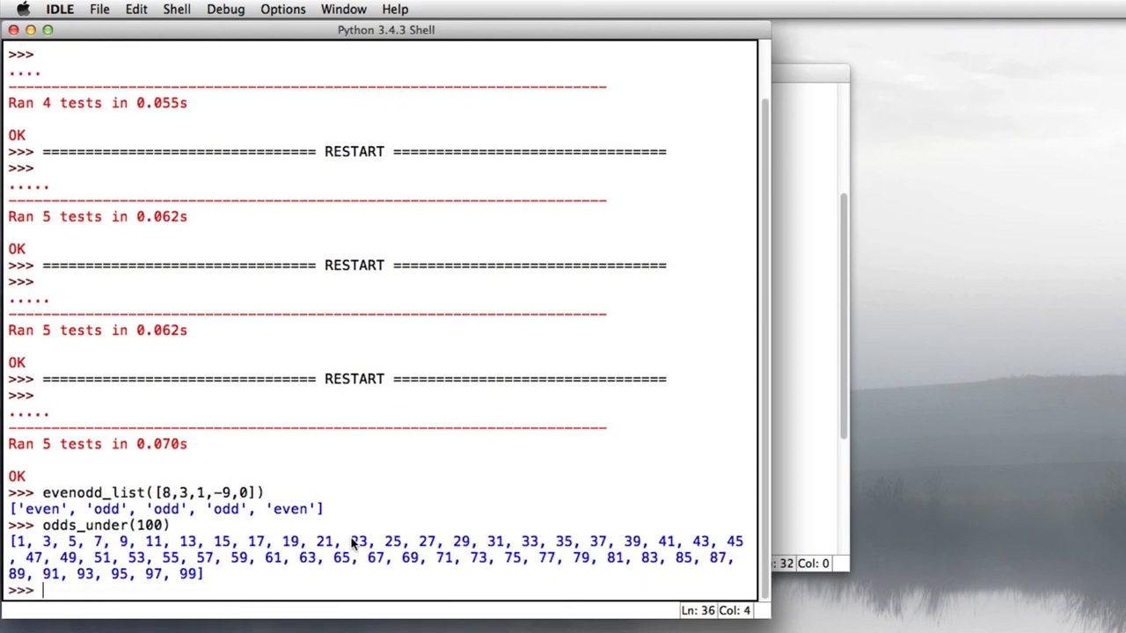
mouse_move(424, 491)
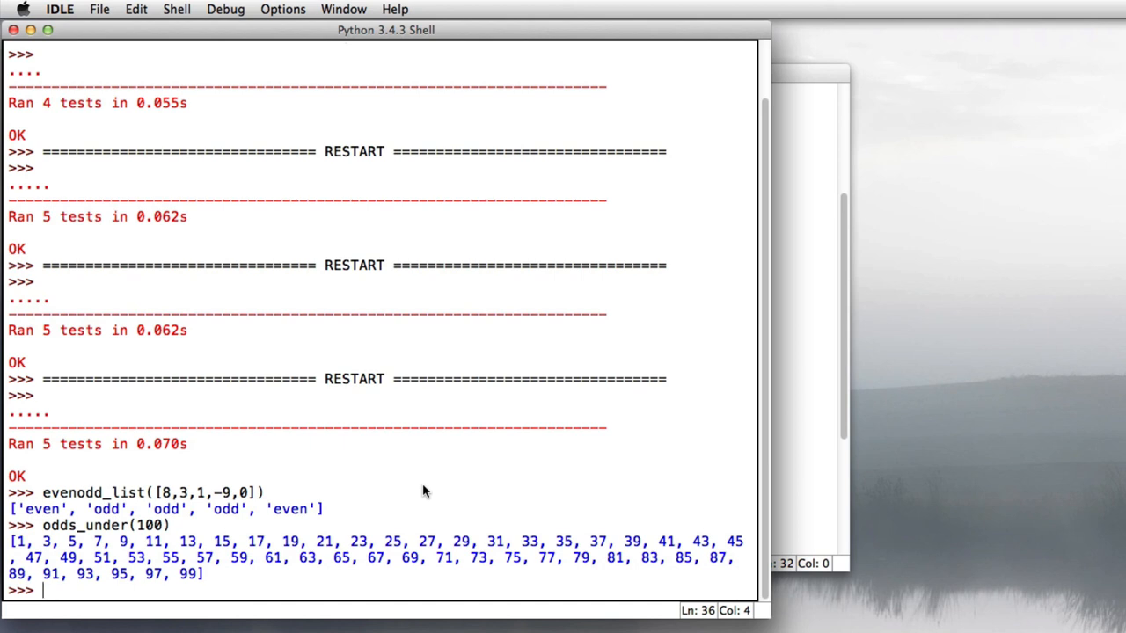
type("odds_under(")
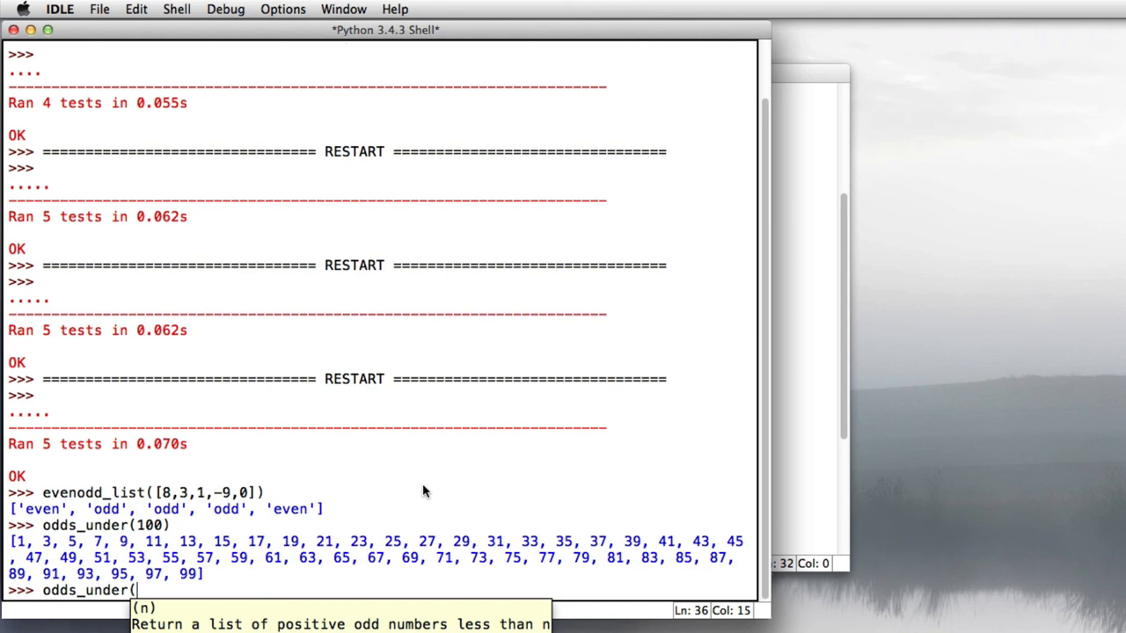
type("0")
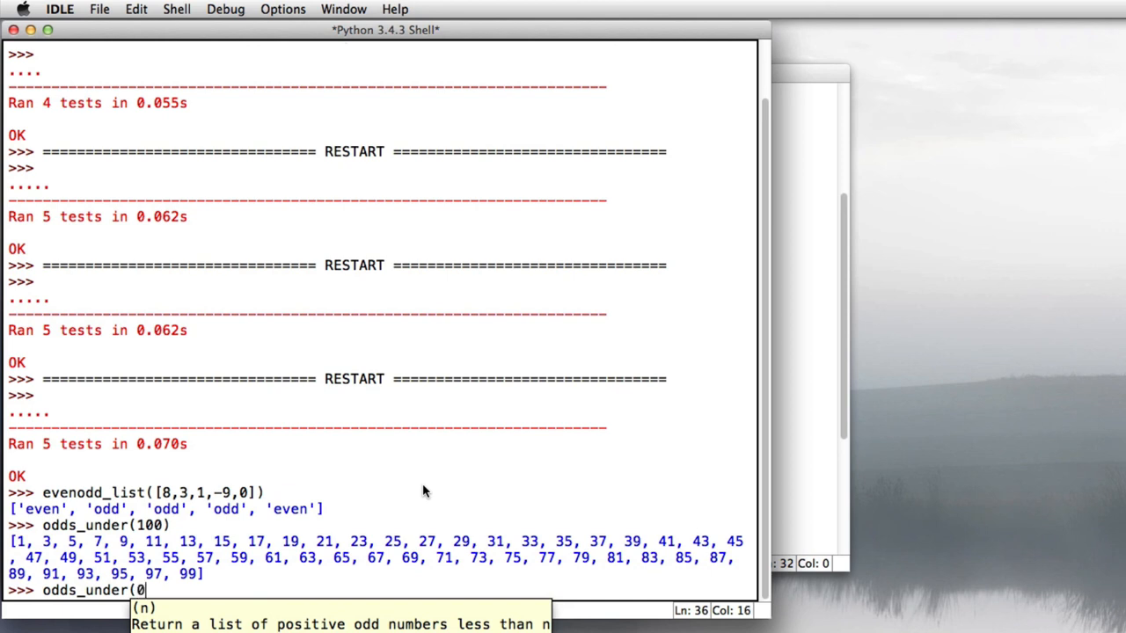
key("Return")
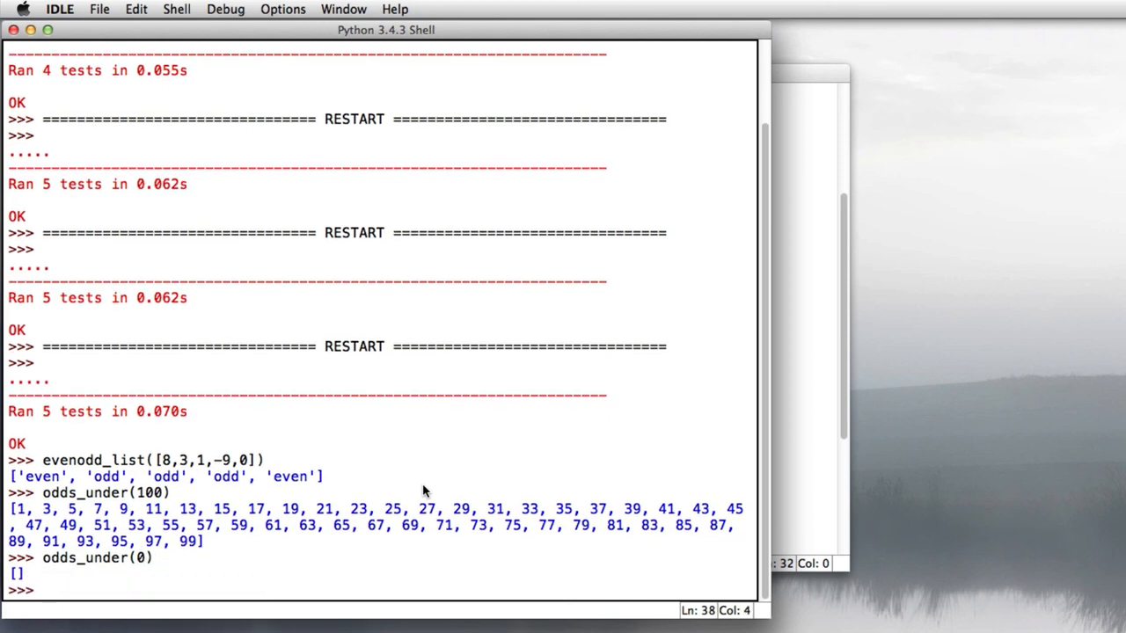
Evaluate evenodd_list(odds_under(100)) in the shell, producing a list of only 'odd' labels.
type("en")
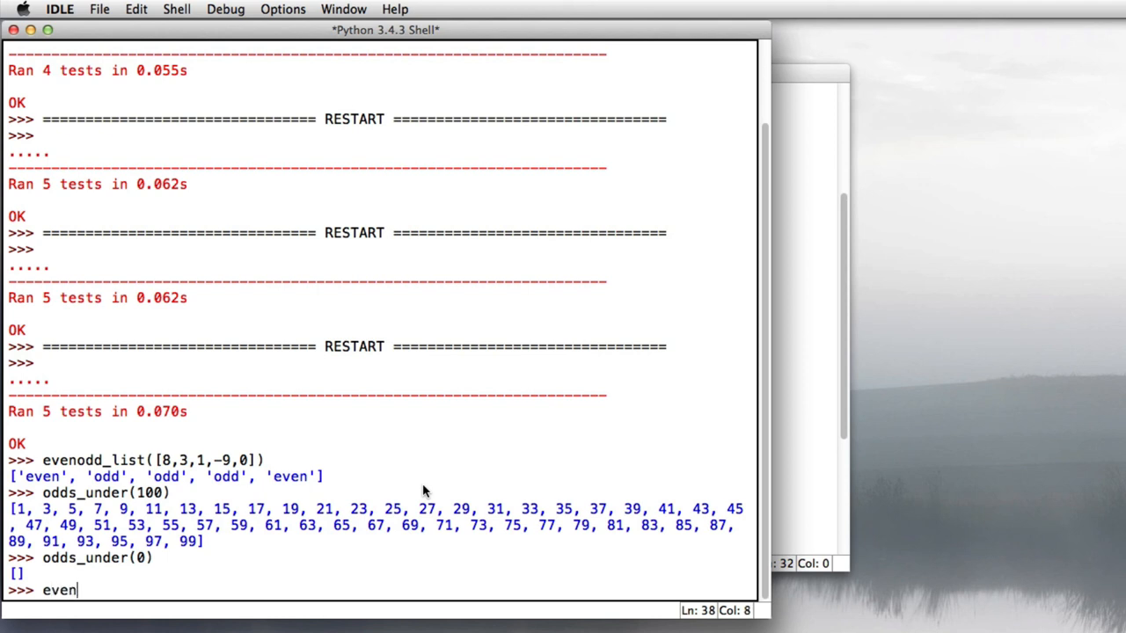
type("_list(")
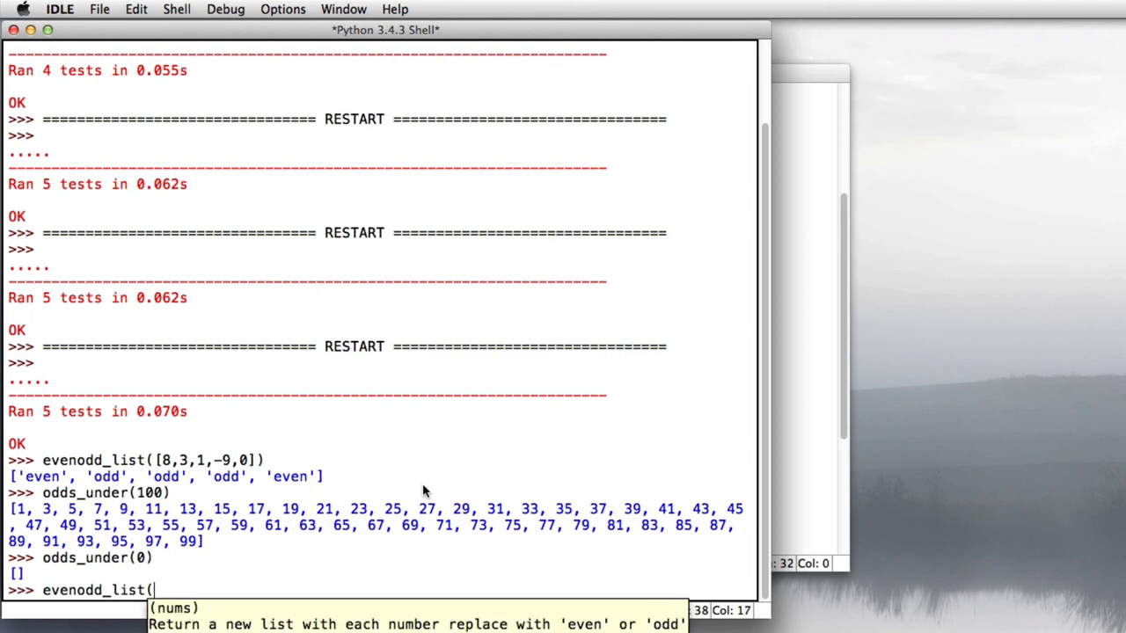
type("odds/")
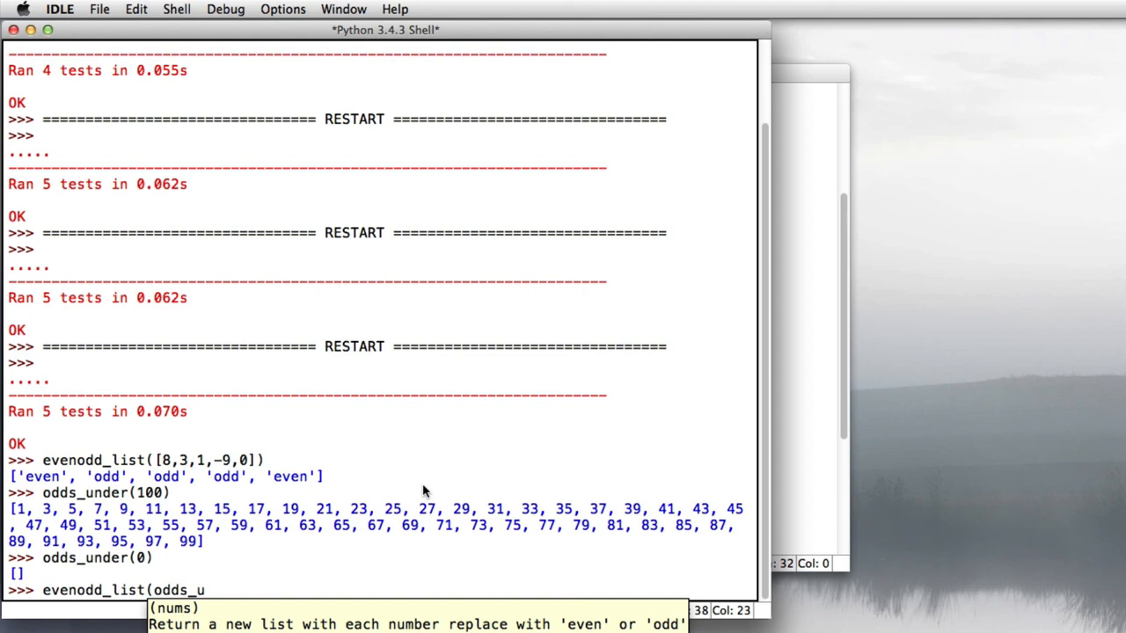
type("nder(10)")
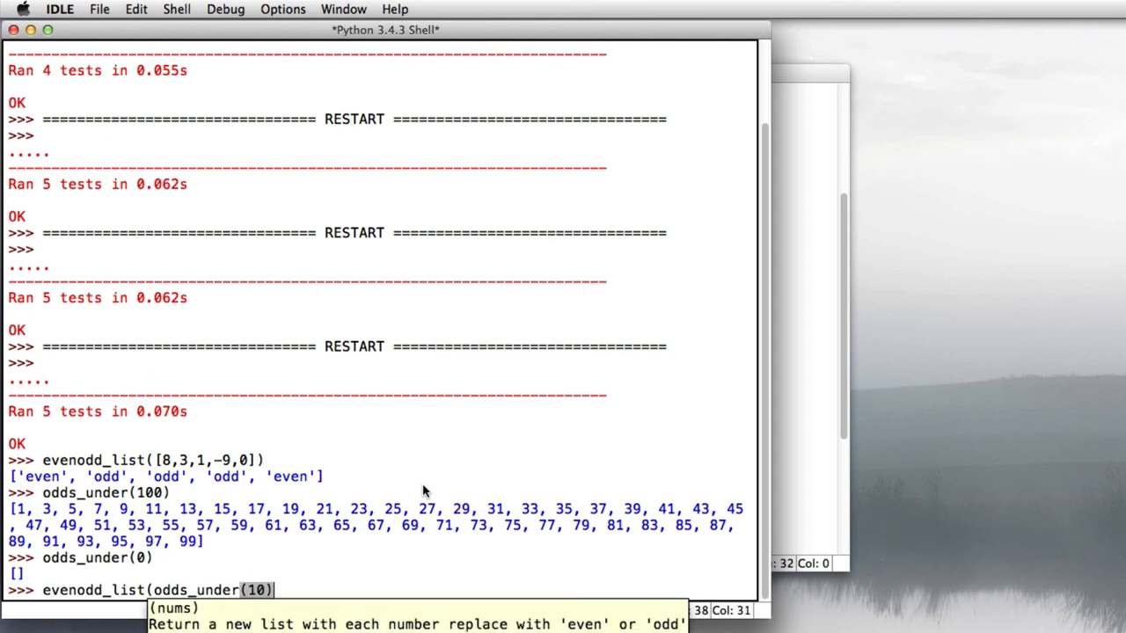
type("0")
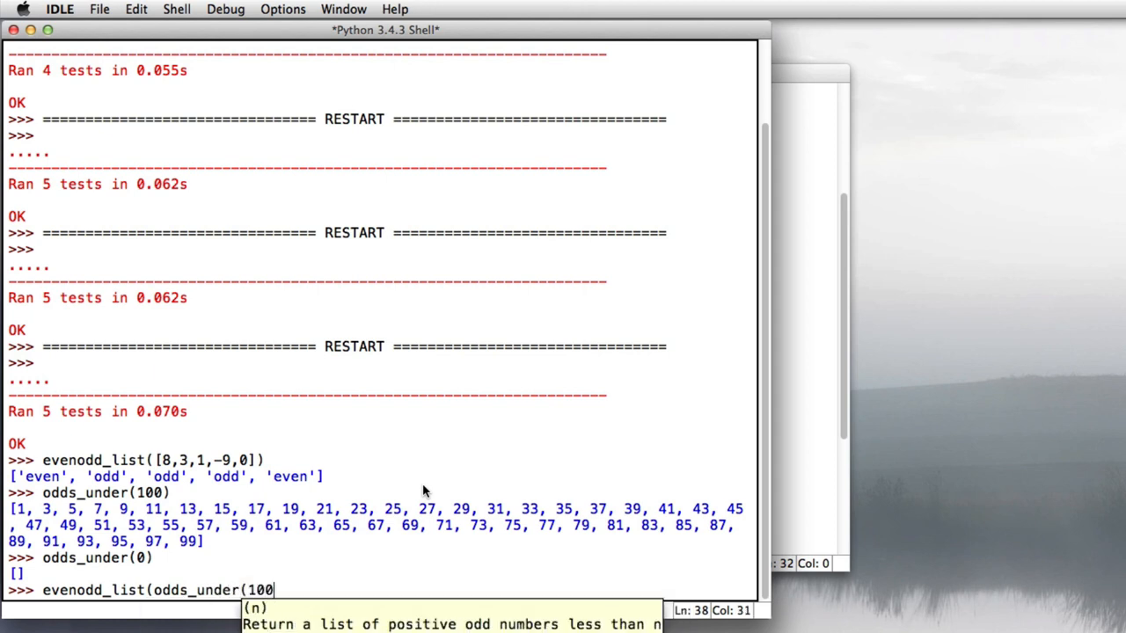
type("))")
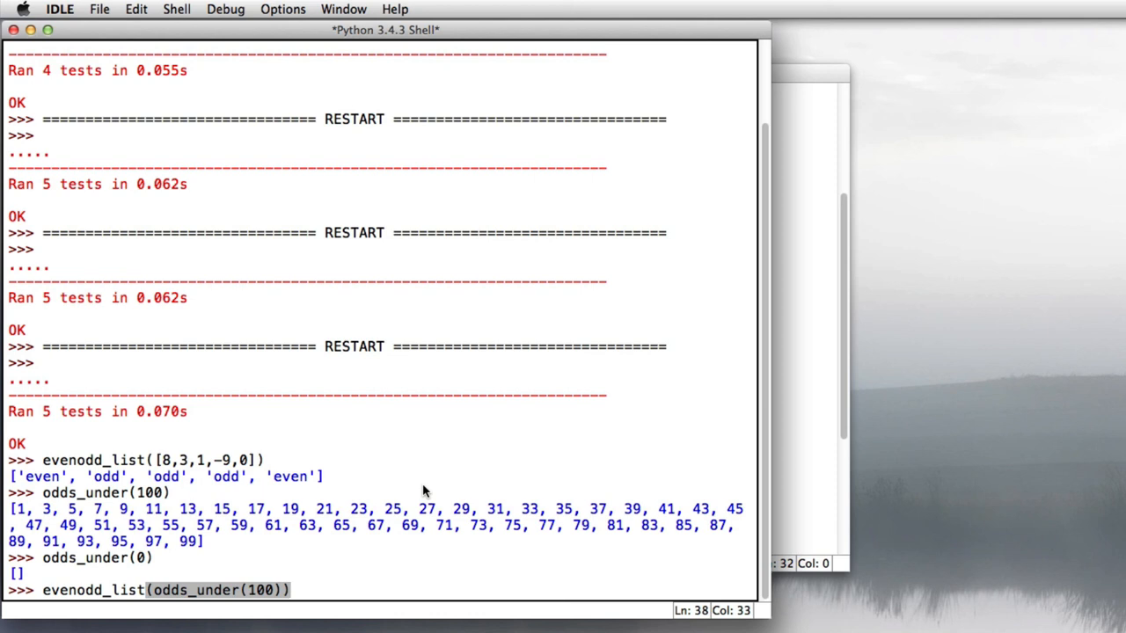
key("Return")
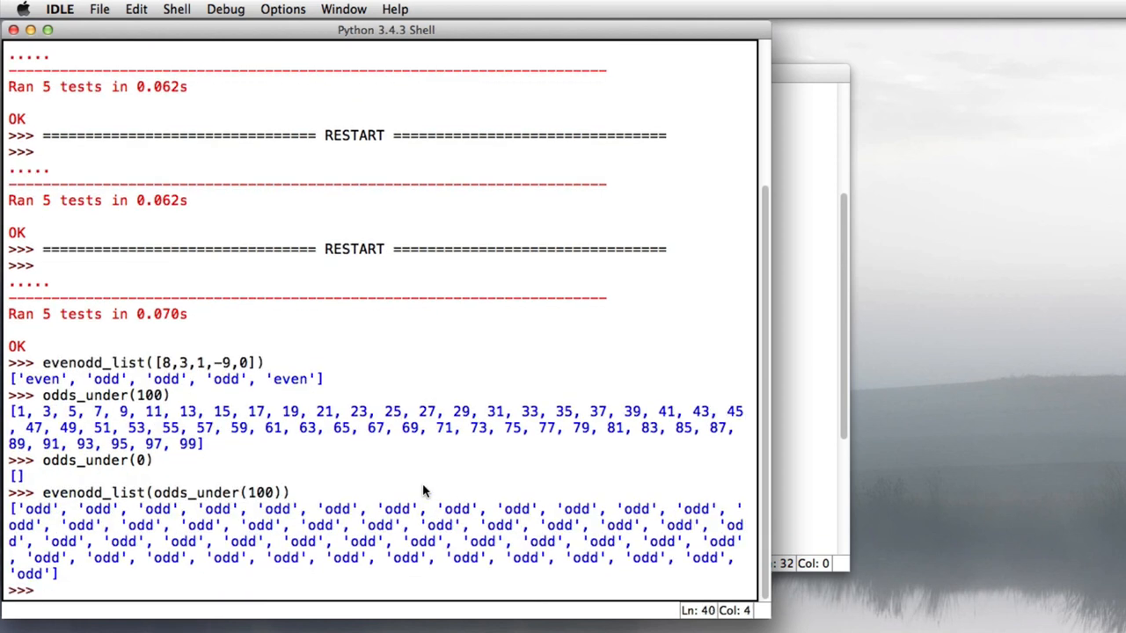